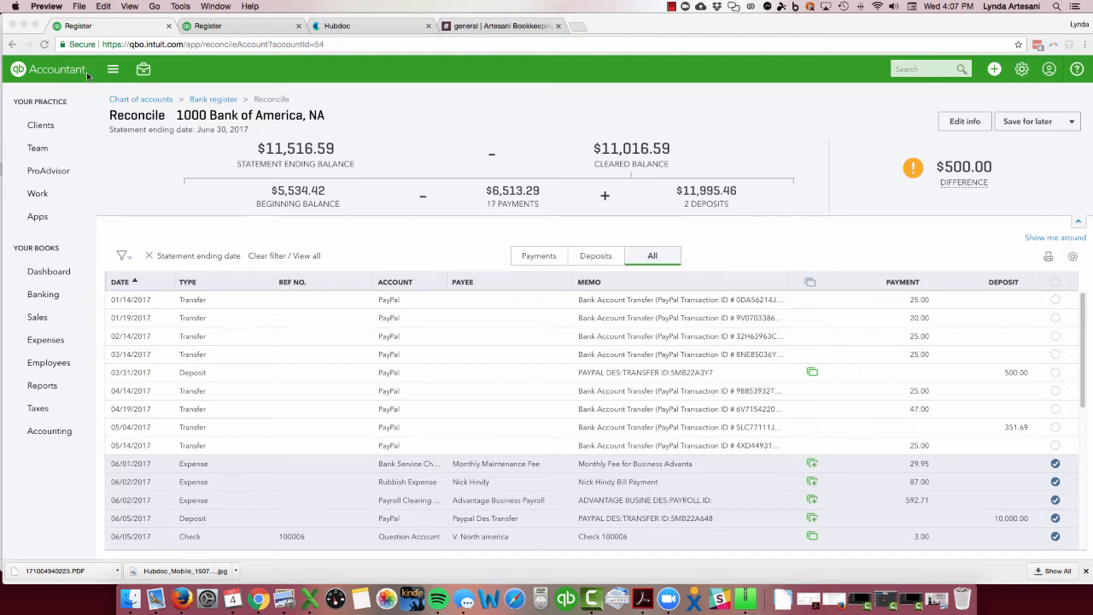
{"action": "mouse_move", "coordinate": [40, 135]}
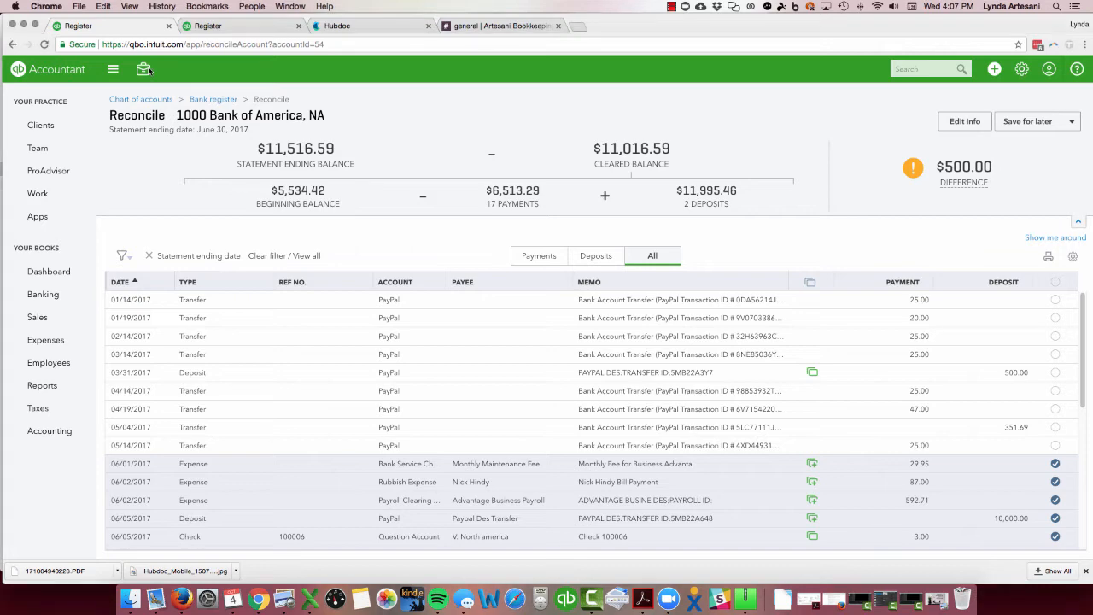
Step: Open the Accountant Tools menu during the June 30, 2017 Bank of America reconciliation
{"action": "left_click", "coordinate": [144, 69]}
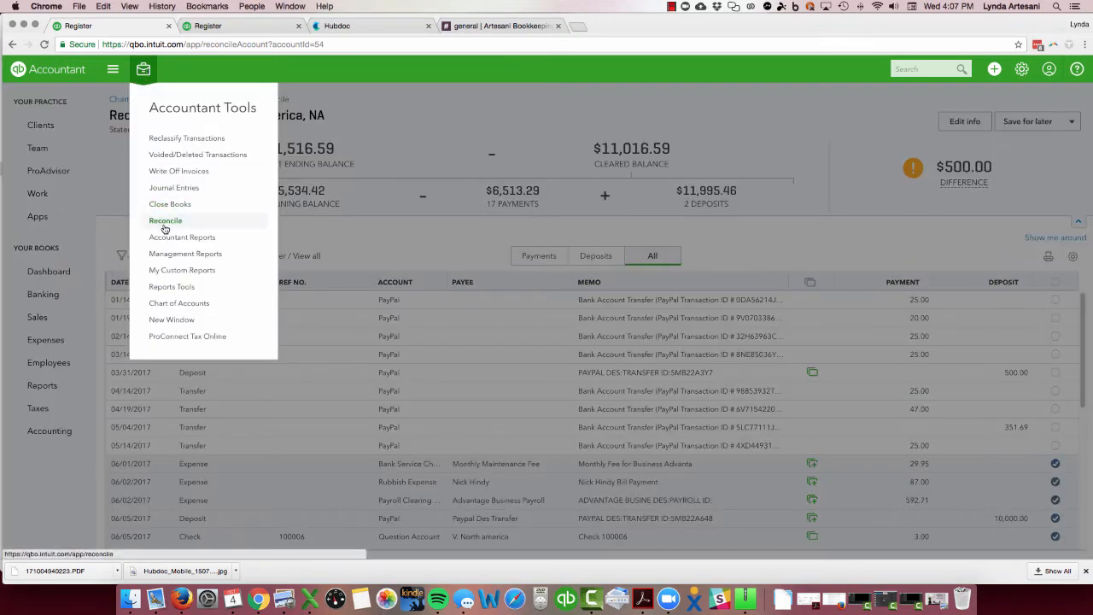
Step: Go to the Reconcile page and dismiss the 'We know it takes time' banner
{"action": "left_click", "coordinate": [164, 220]}
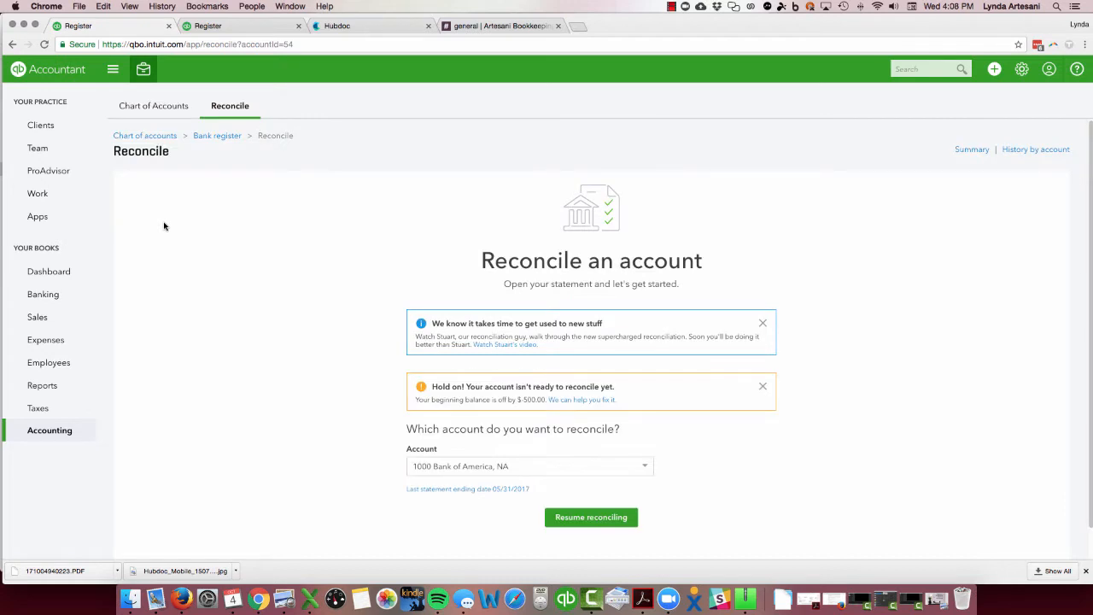
{"action": "mouse_move", "coordinate": [454, 400]}
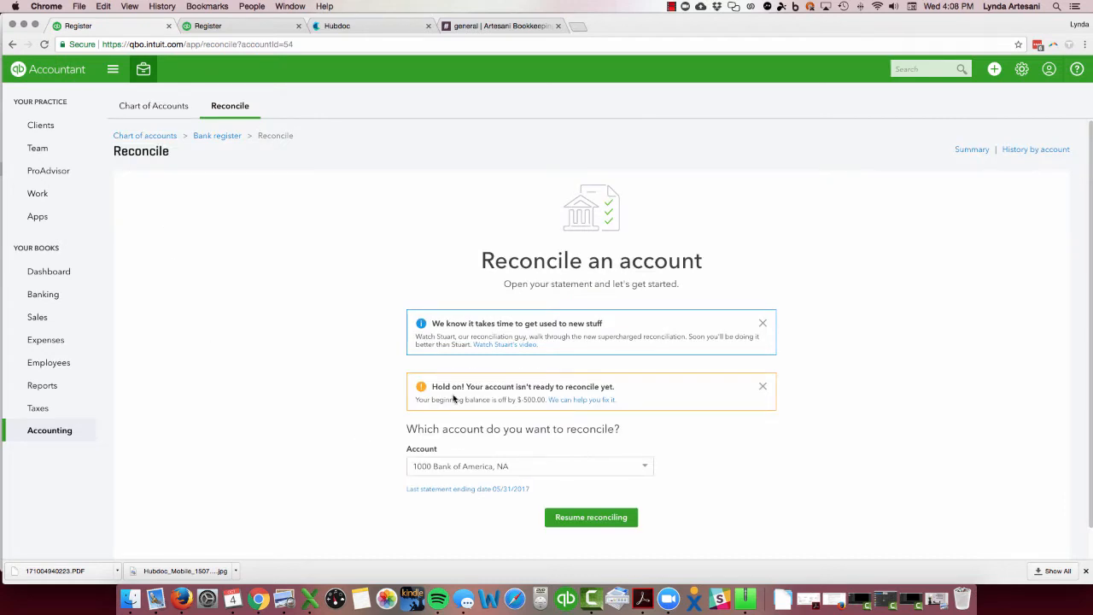
{"action": "mouse_move", "coordinate": [606, 396]}
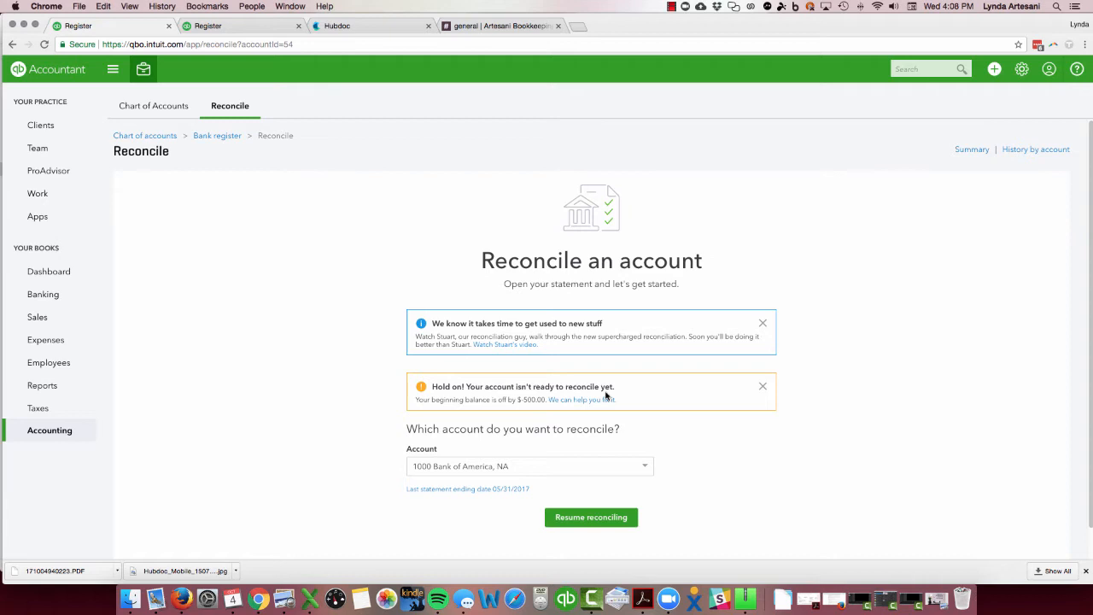
{"action": "left_click", "coordinate": [761, 323]}
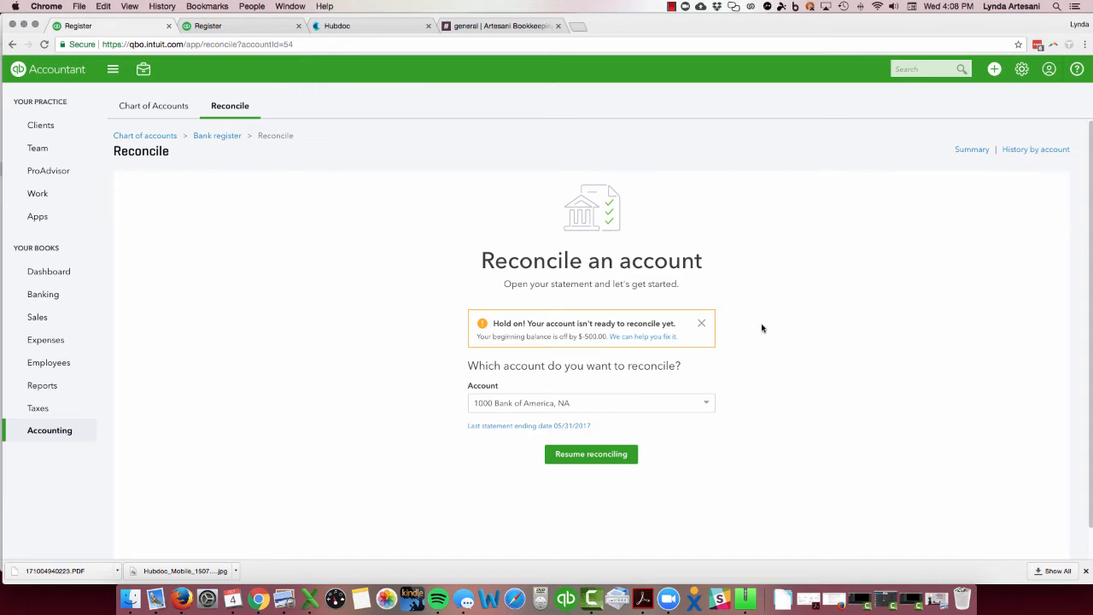
{"action": "mouse_move", "coordinate": [637, 339]}
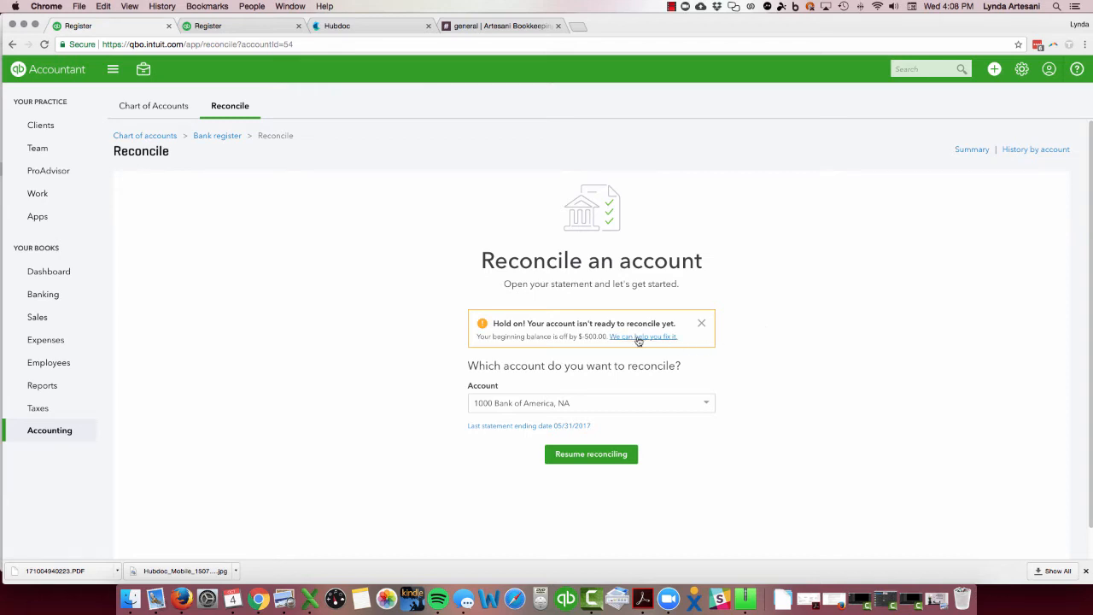
Step: Open the discrepancy report and view the history of the 03/31/2017 $500 deposit
{"action": "left_click", "coordinate": [643, 336]}
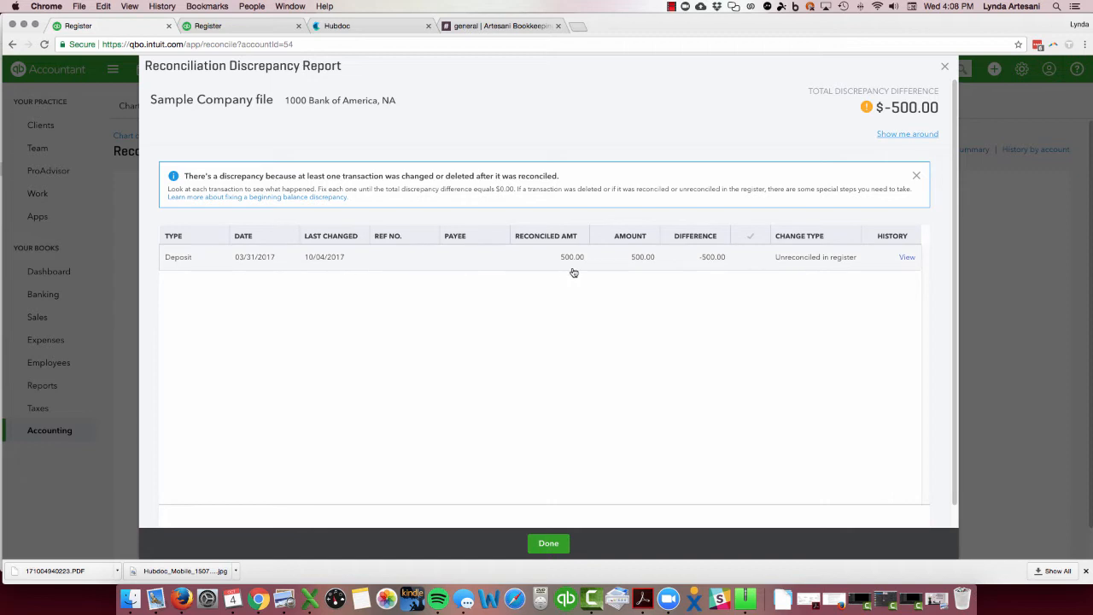
{"action": "mouse_move", "coordinate": [0, 490]}
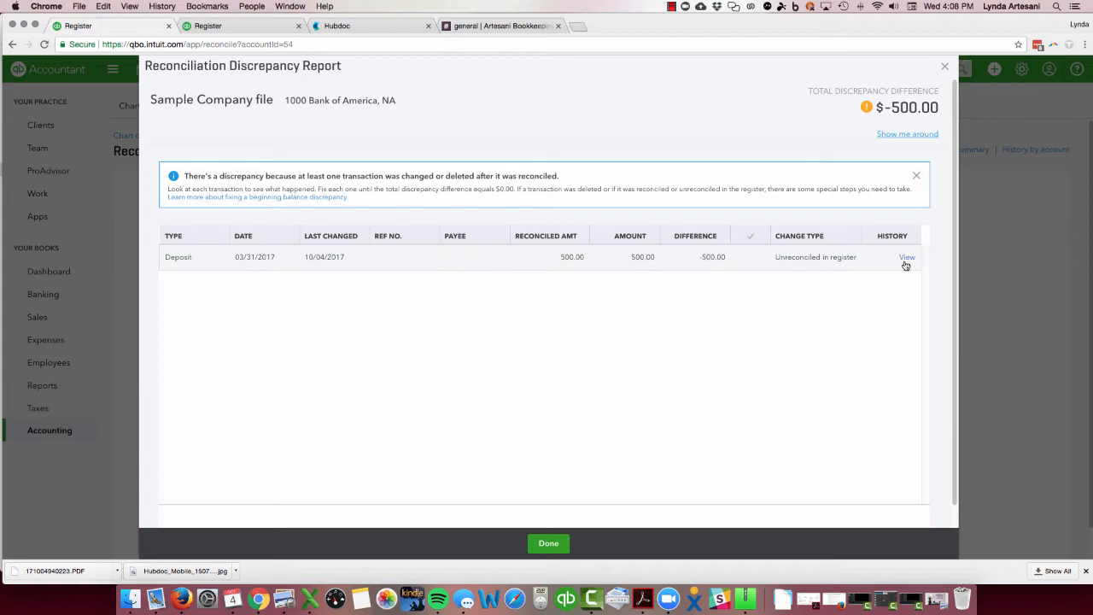
{"action": "mouse_move", "coordinate": [909, 261]}
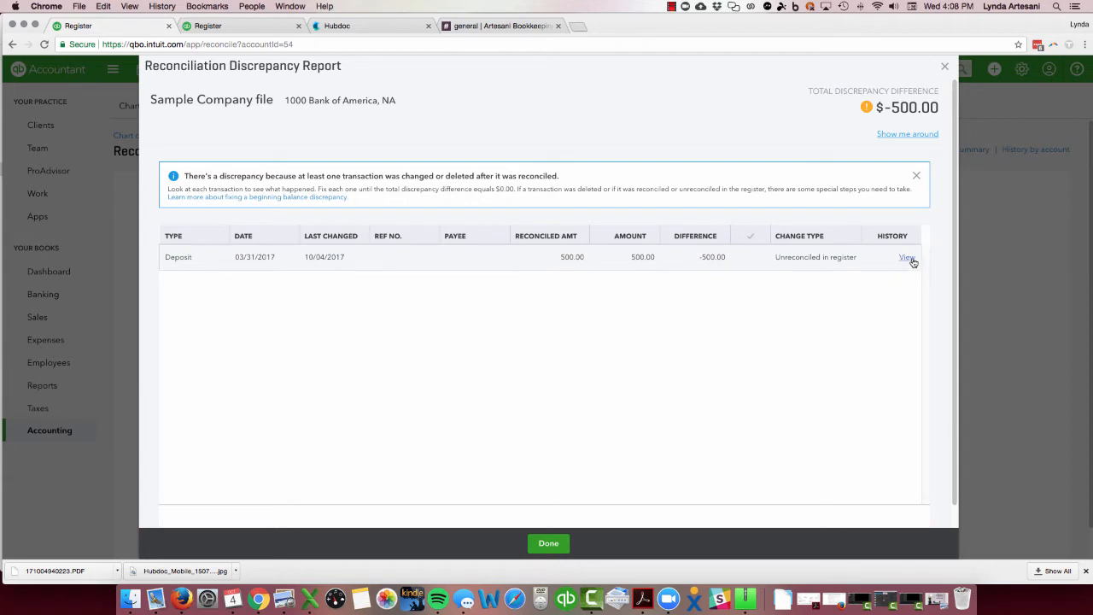
{"action": "left_click", "coordinate": [906, 257]}
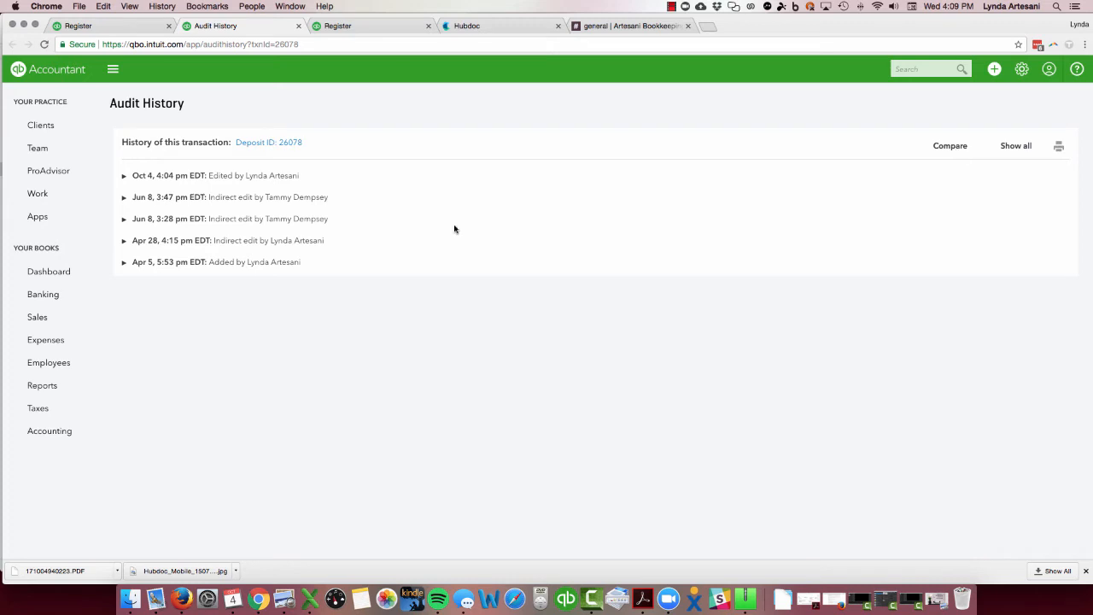
{"action": "mouse_move", "coordinate": [992, 151]}
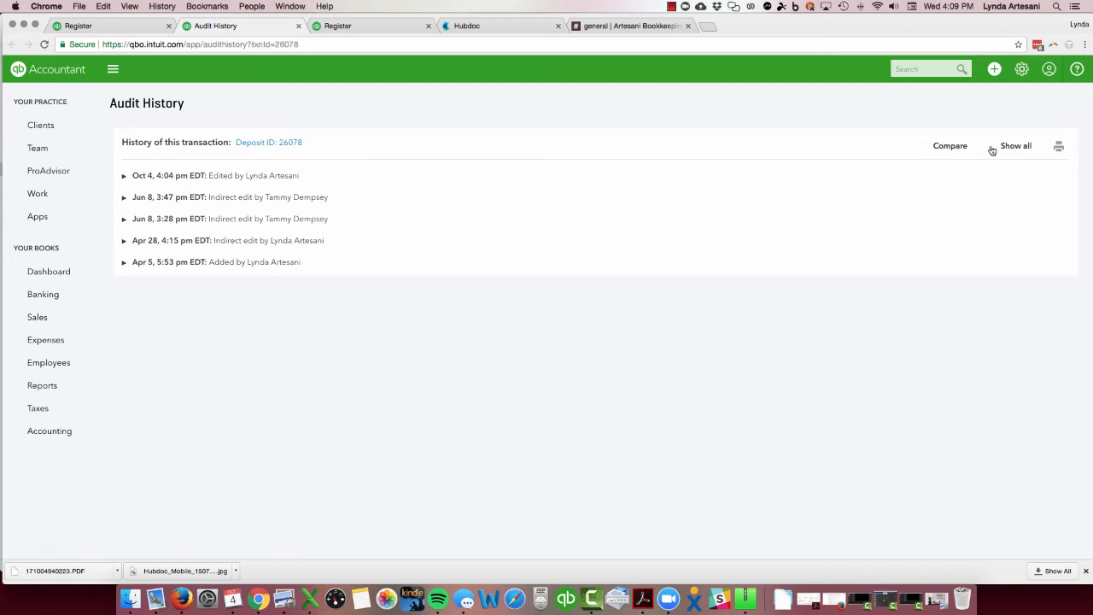
Step: Compare the deposit's two latest versions, showing cleared status changed from R to Not cleared
{"action": "left_click", "coordinate": [949, 145]}
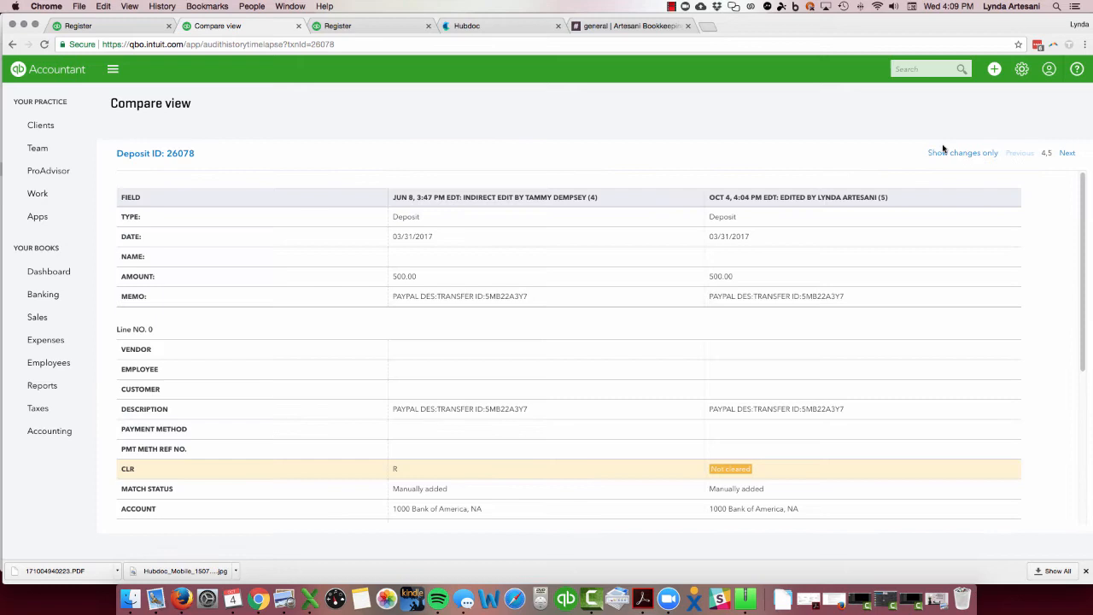
{"action": "mouse_move", "coordinate": [446, 521]}
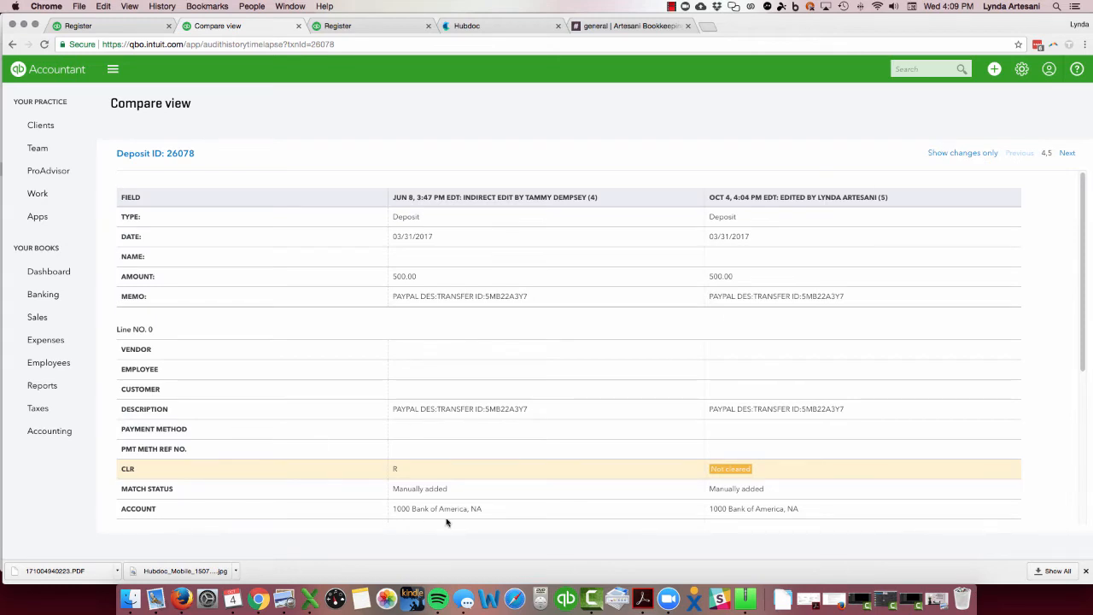
{"action": "mouse_move", "coordinate": [438, 470]}
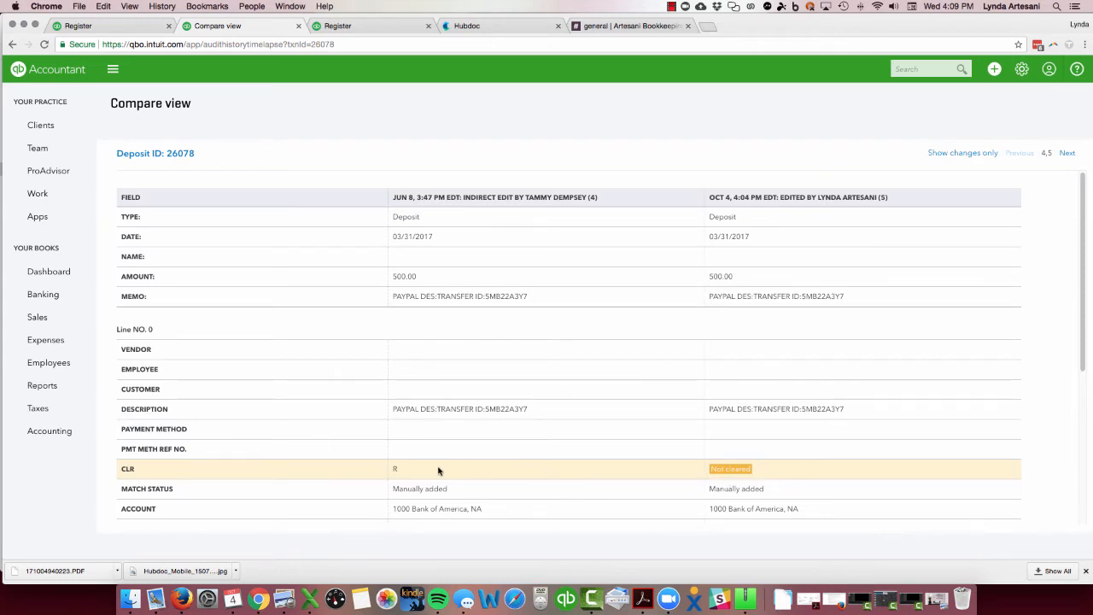
{"action": "mouse_move", "coordinate": [769, 478]}
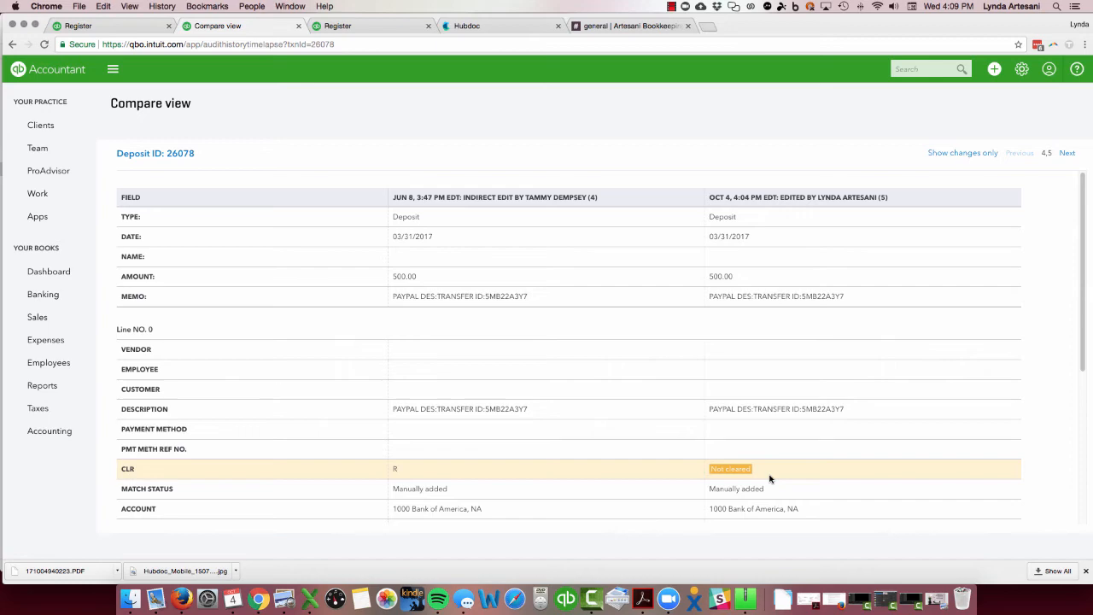
Step: Open the $500 PayPal deposit form, then return to the discrepancy report
{"action": "scroll", "scroll_direction": "down", "scroll_amount": 3}
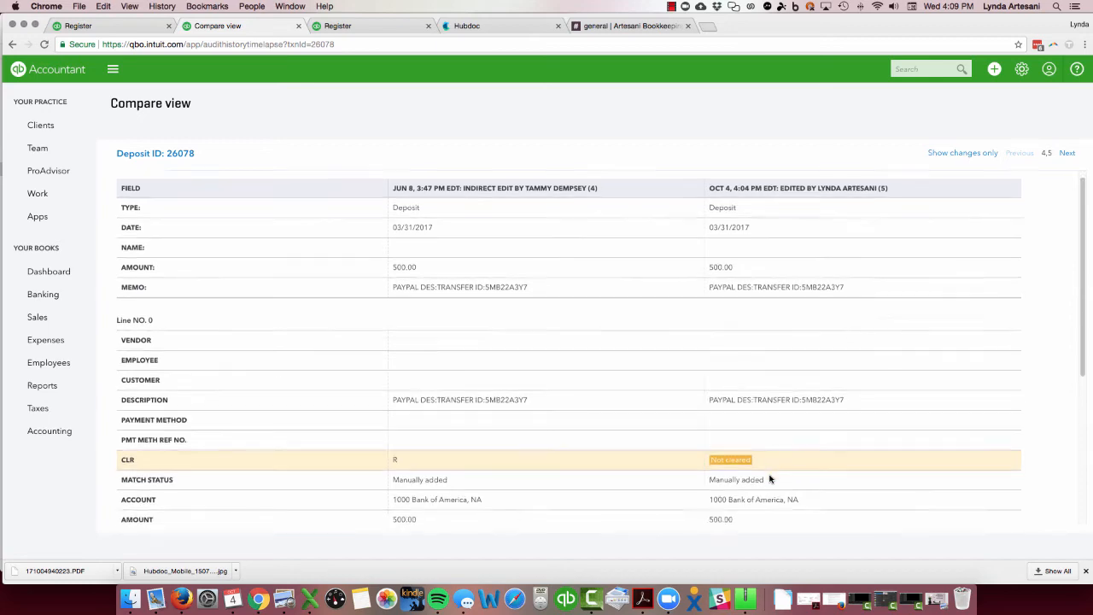
{"action": "scroll", "scroll_direction": "down", "scroll_amount": 3}
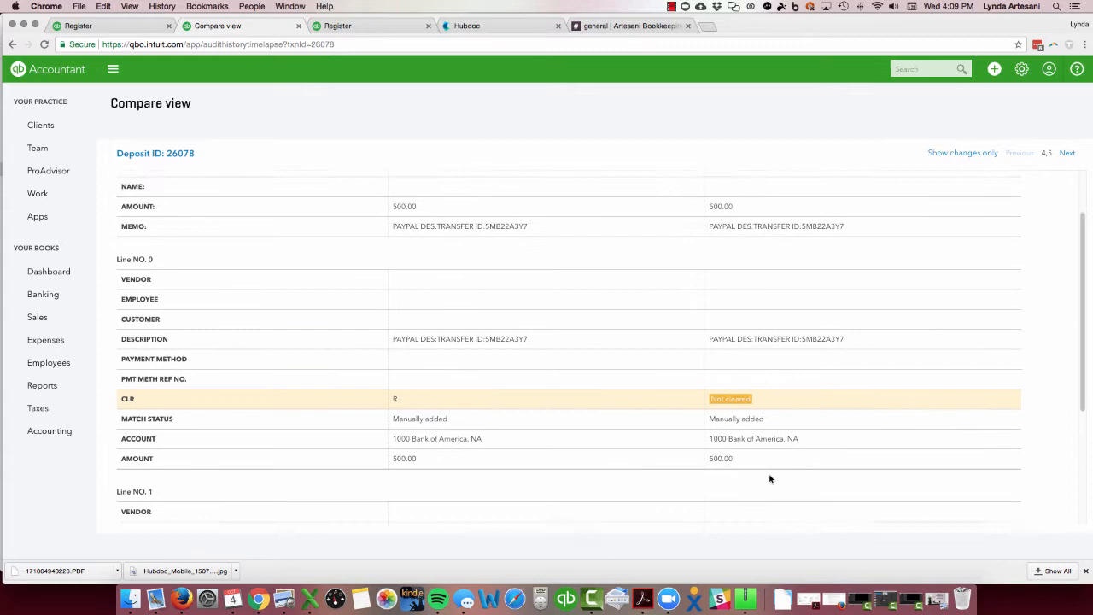
{"action": "scroll", "scroll_direction": "up", "scroll_amount": 3}
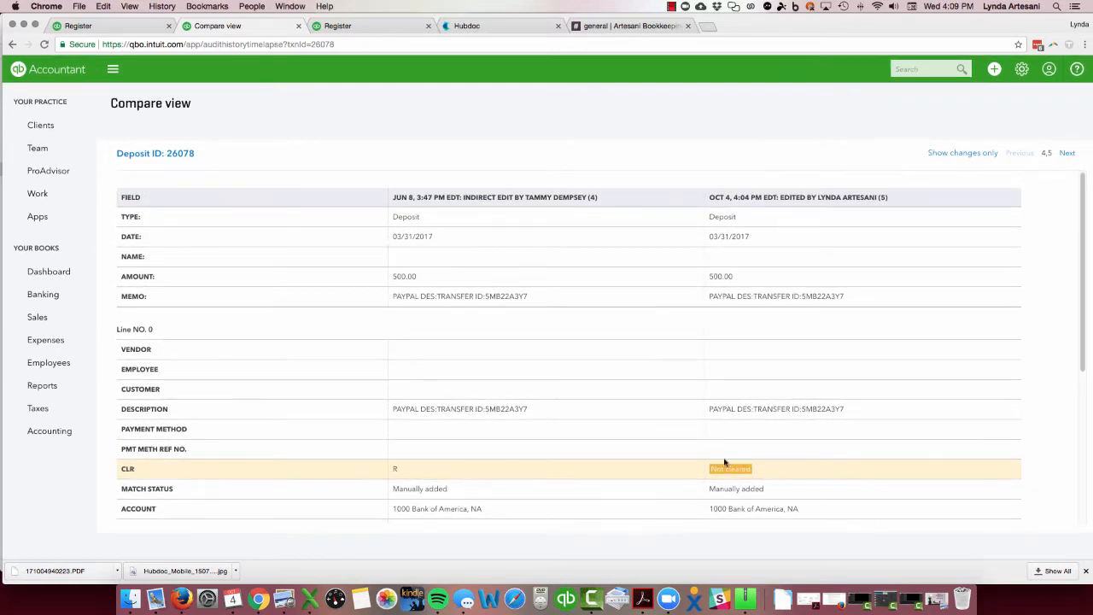
{"action": "mouse_move", "coordinate": [527, 192]}
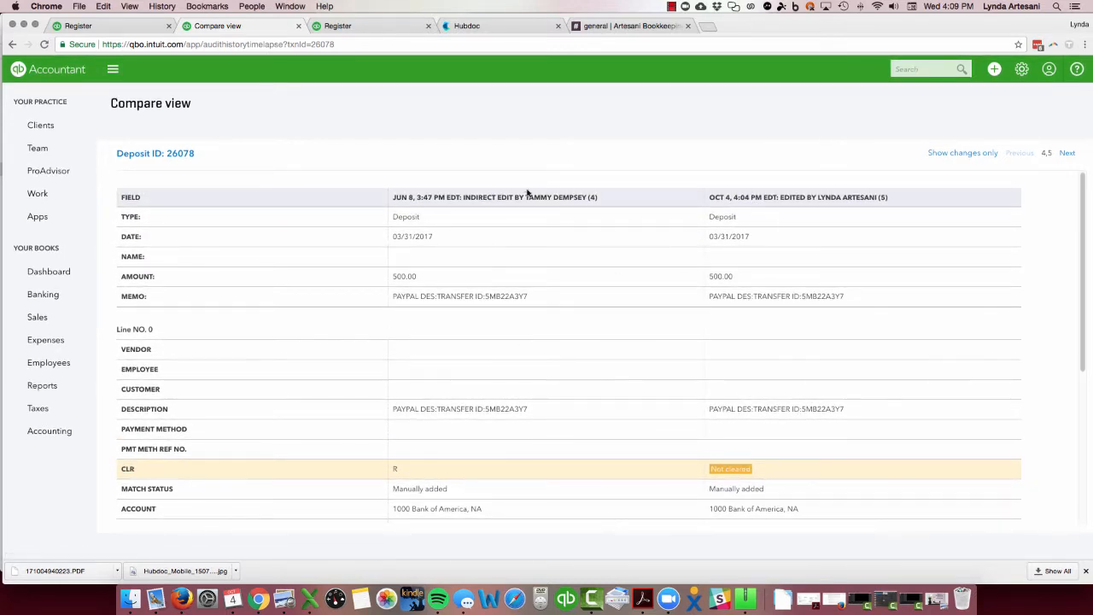
{"action": "mouse_move", "coordinate": [502, 478]}
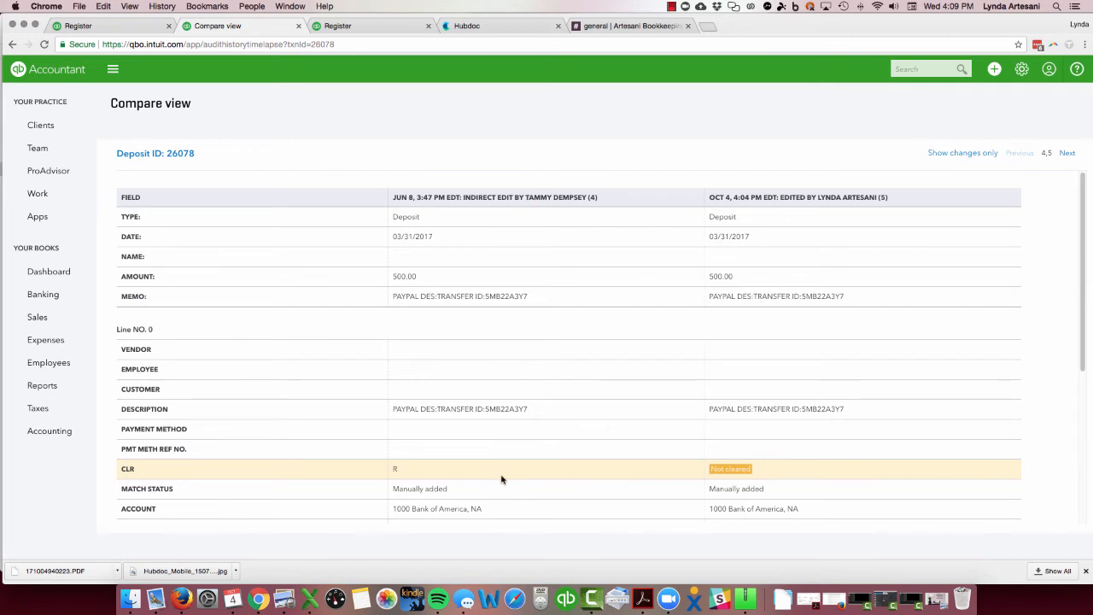
{"action": "mouse_move", "coordinate": [792, 500]}
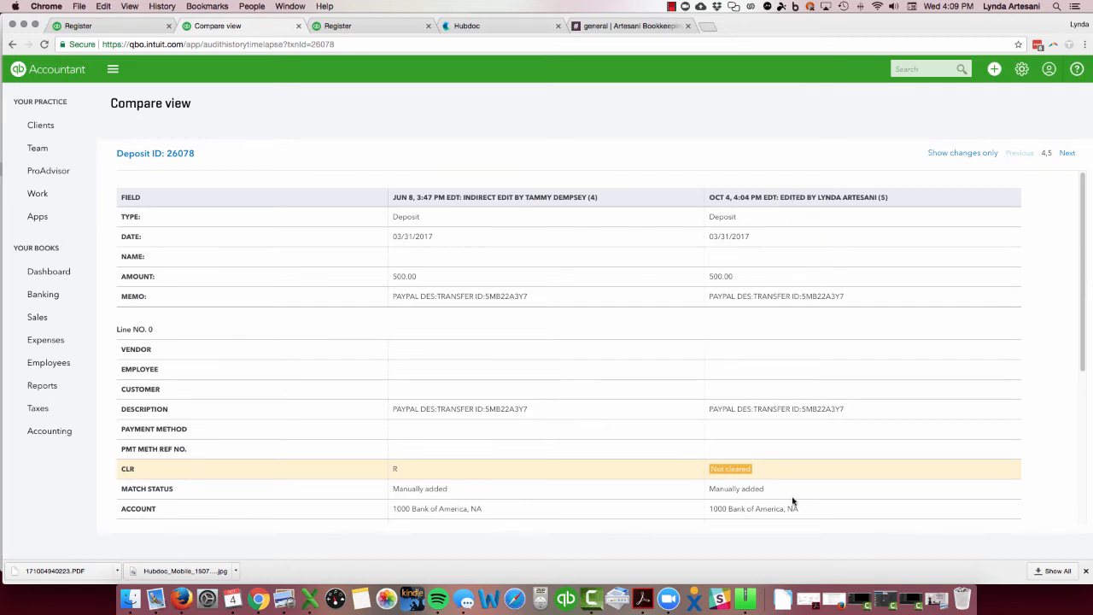
{"action": "mouse_move", "coordinate": [236, 59]}
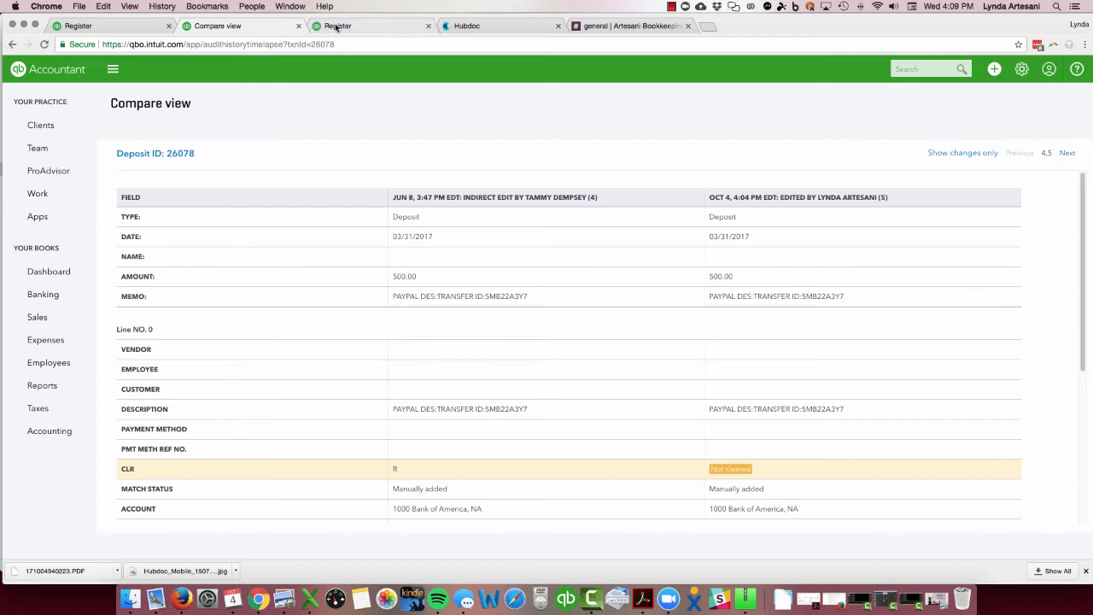
{"action": "mouse_move", "coordinate": [512, 418]}
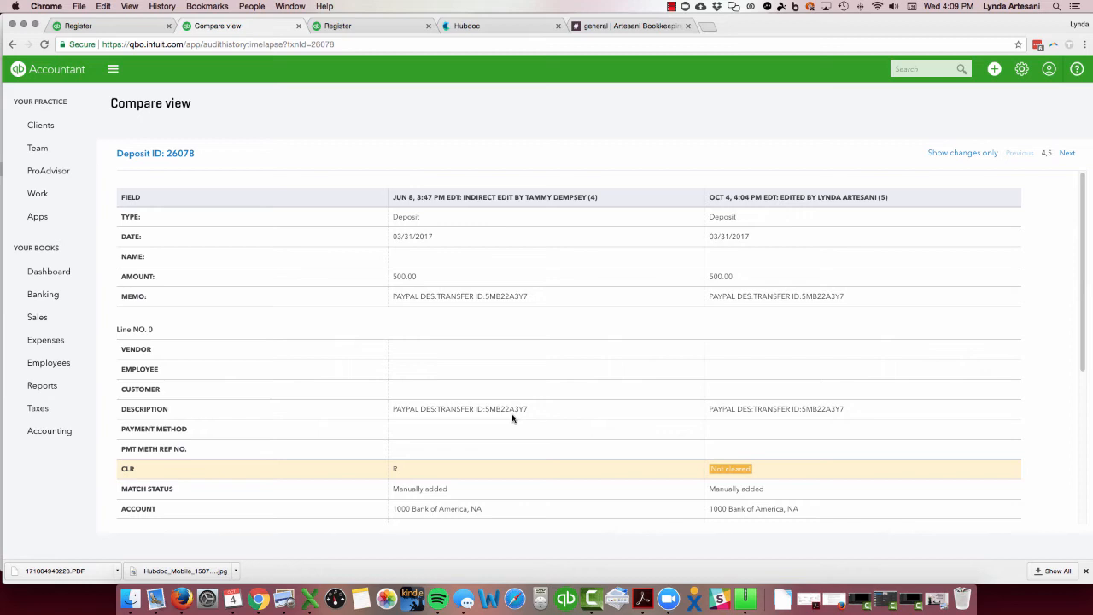
{"action": "mouse_move", "coordinate": [428, 230]}
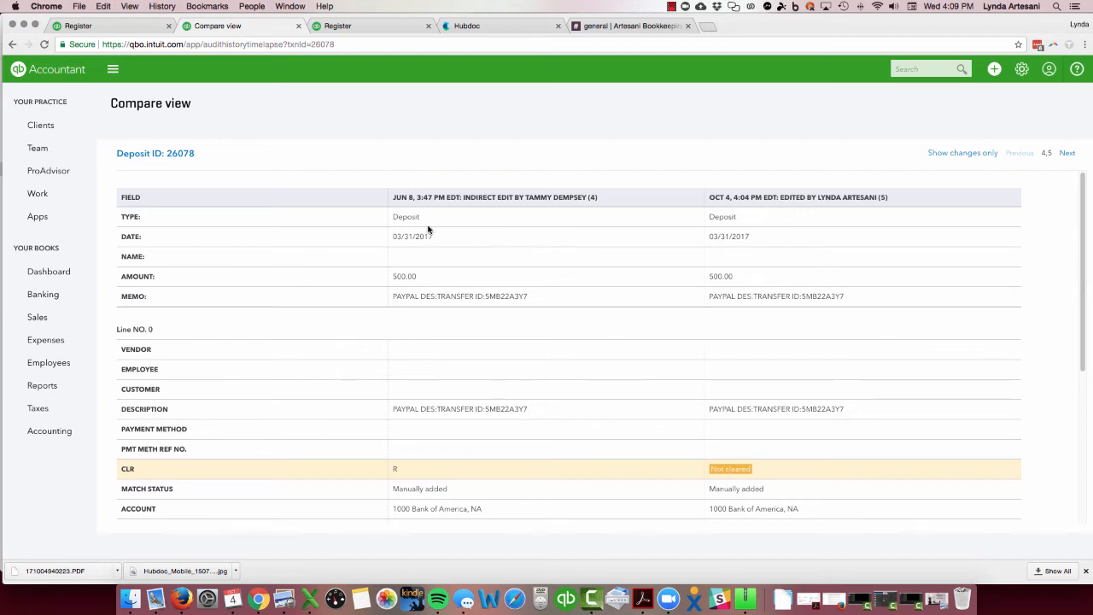
{"action": "mouse_move", "coordinate": [427, 219]}
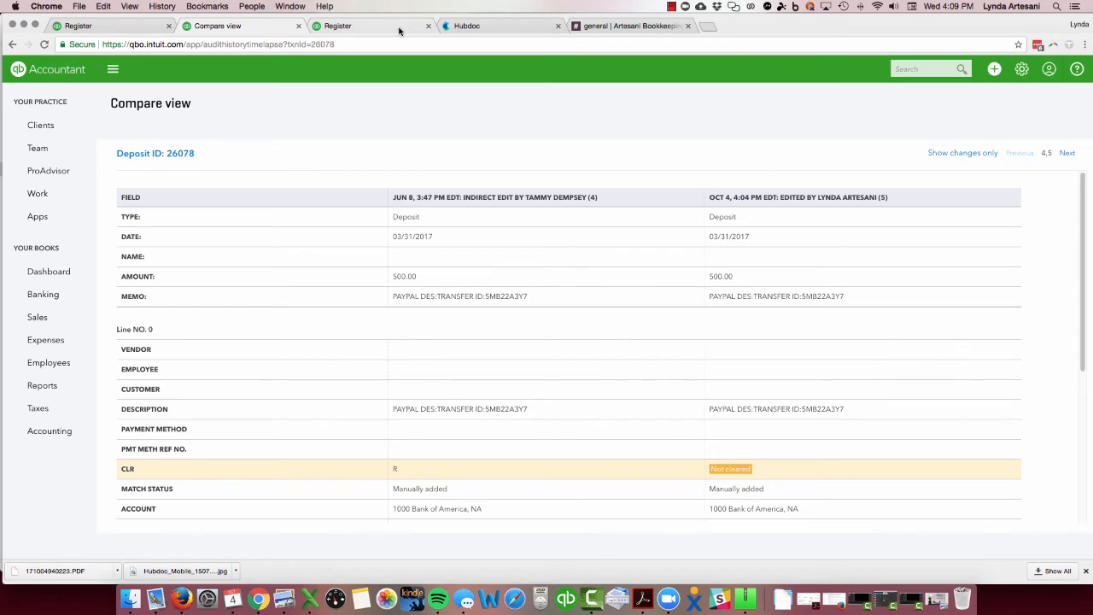
{"action": "mouse_move", "coordinate": [371, 26]}
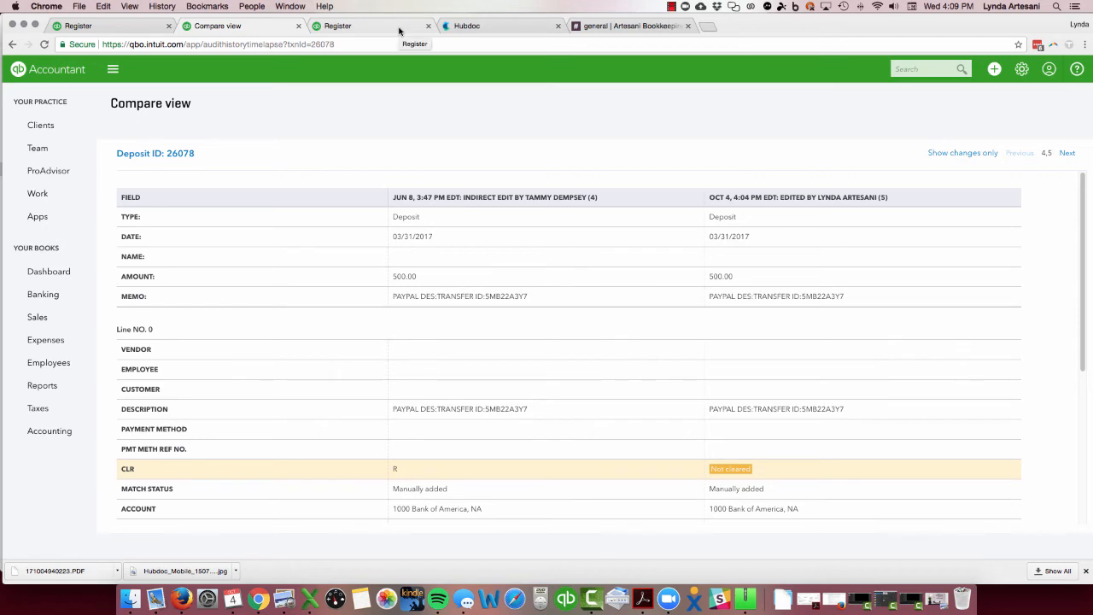
{"action": "mouse_move", "coordinate": [155, 153]}
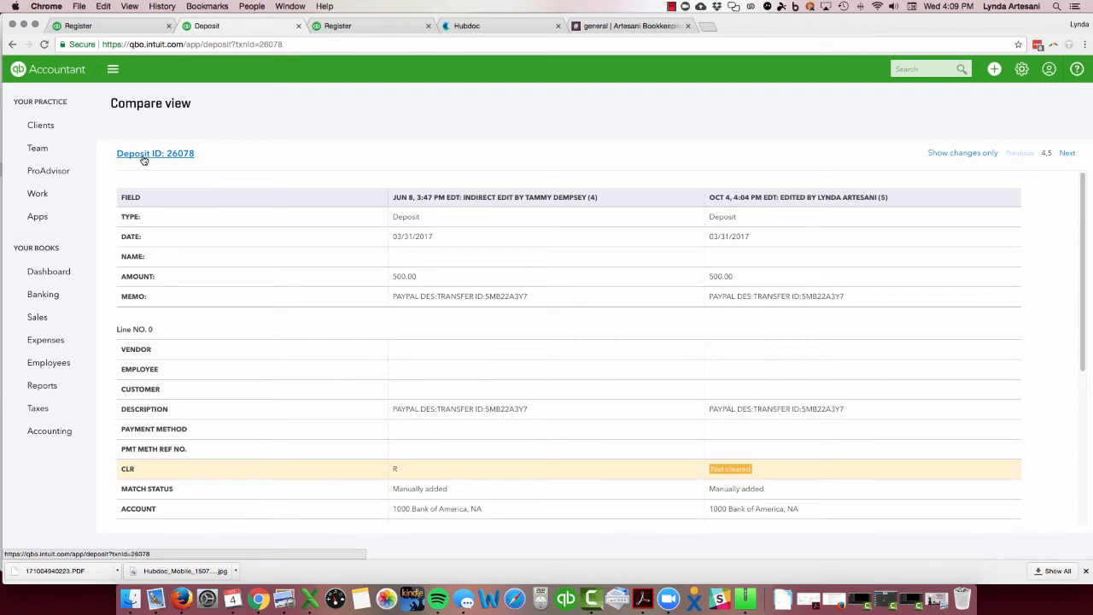
{"action": "left_click", "coordinate": [156, 152]}
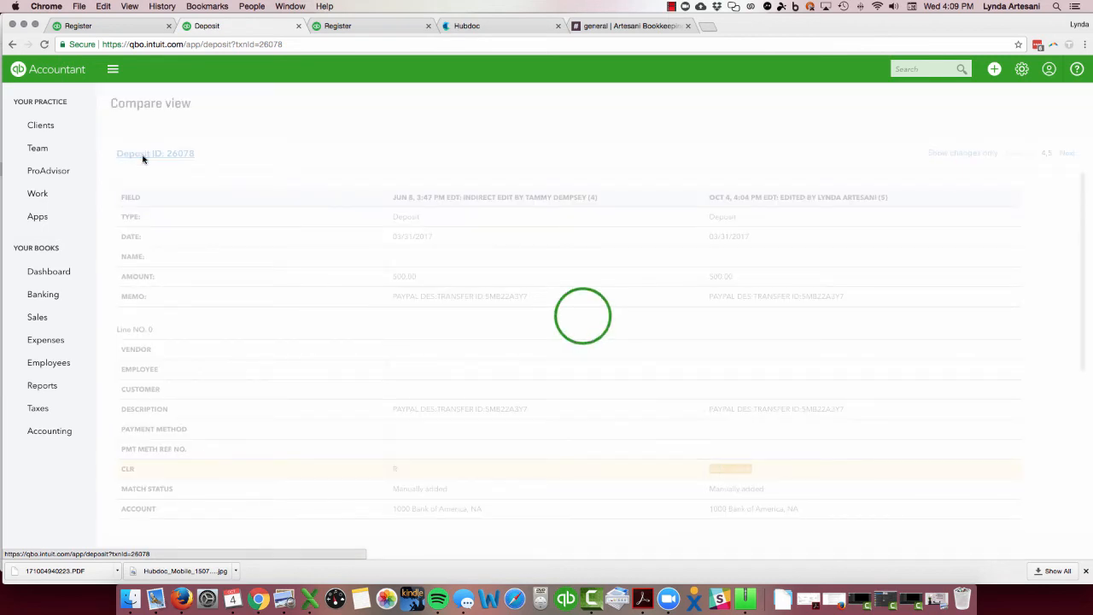
{"action": "left_click", "coordinate": [154, 153]}
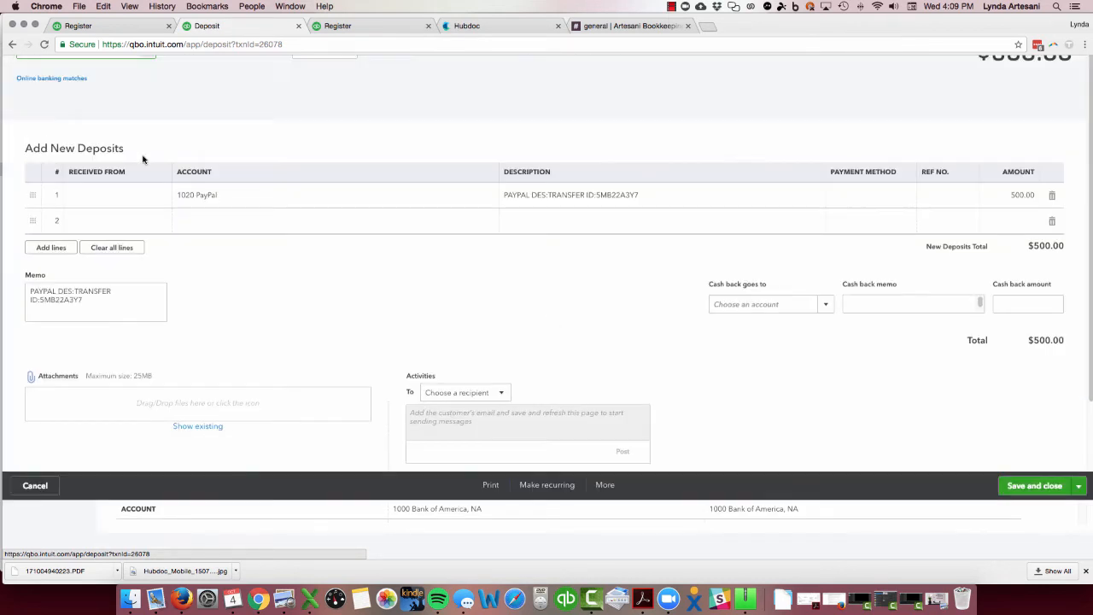
{"action": "scroll", "scroll_direction": "up", "scroll_amount": 3}
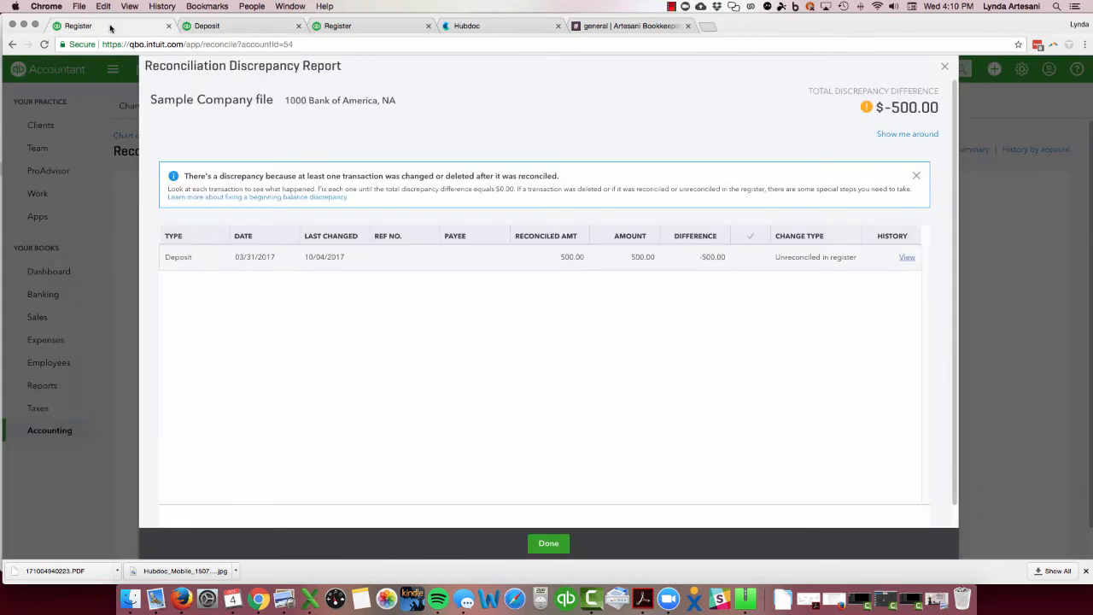
Step: Resume reconciling Bank of America, then tick and untick the 03/31 $500 deposit
{"action": "left_click", "coordinate": [548, 543]}
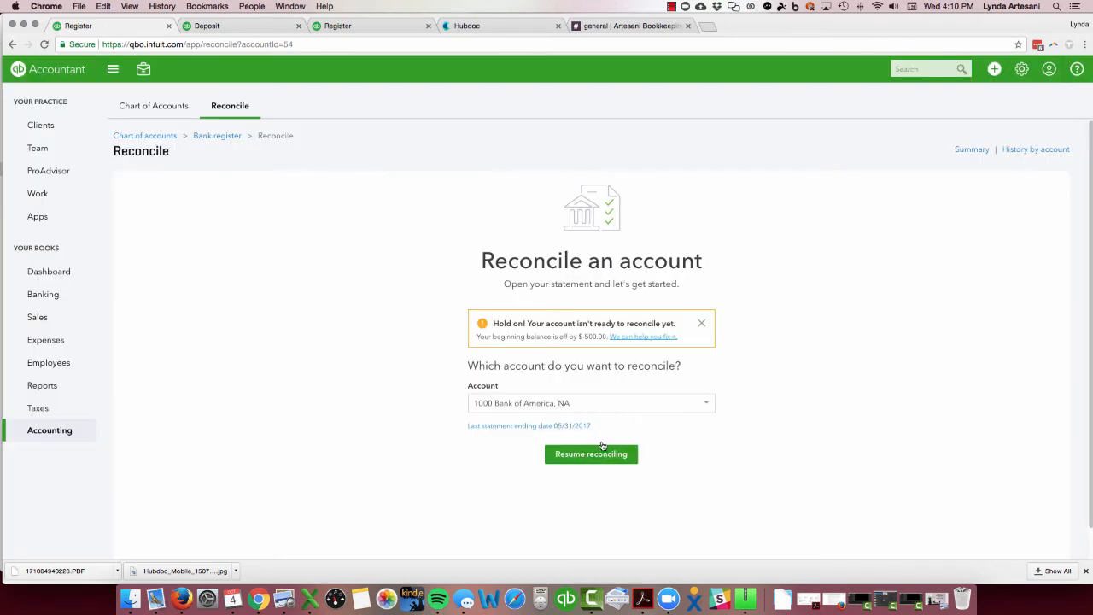
{"action": "left_click", "coordinate": [591, 454]}
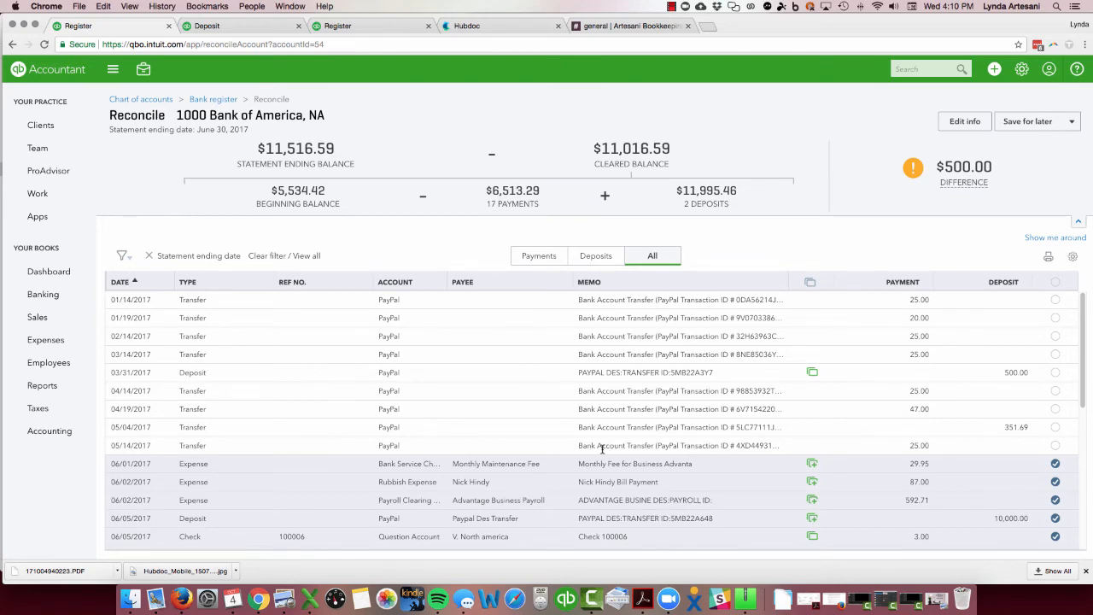
{"action": "scroll", "scroll_direction": "down", "scroll_amount": 3}
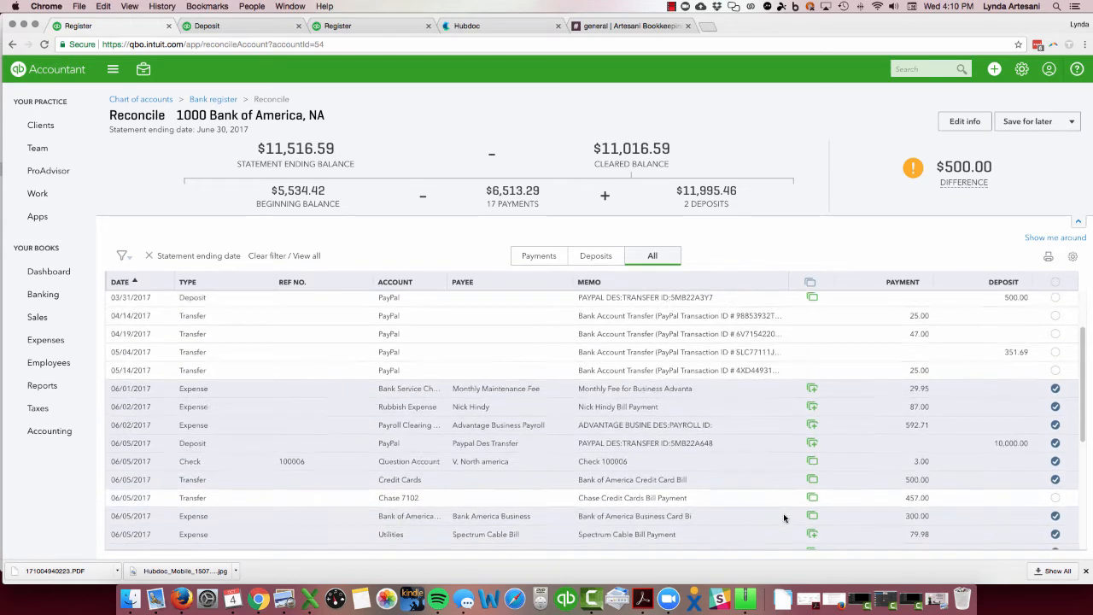
{"action": "scroll", "scroll_direction": "up", "scroll_amount": 3}
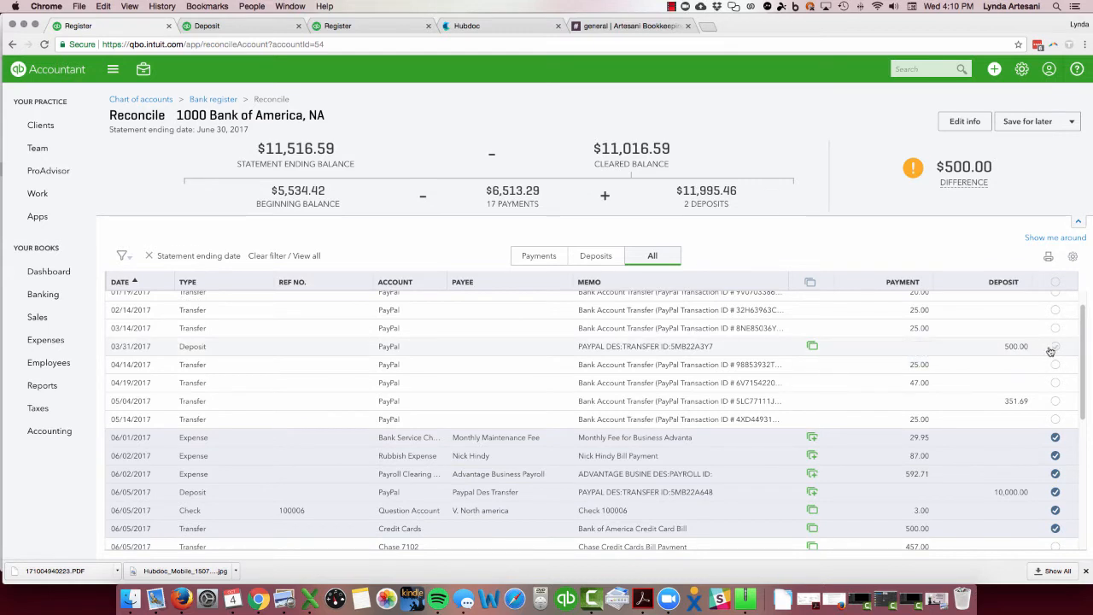
{"action": "left_click", "coordinate": [1055, 350]}
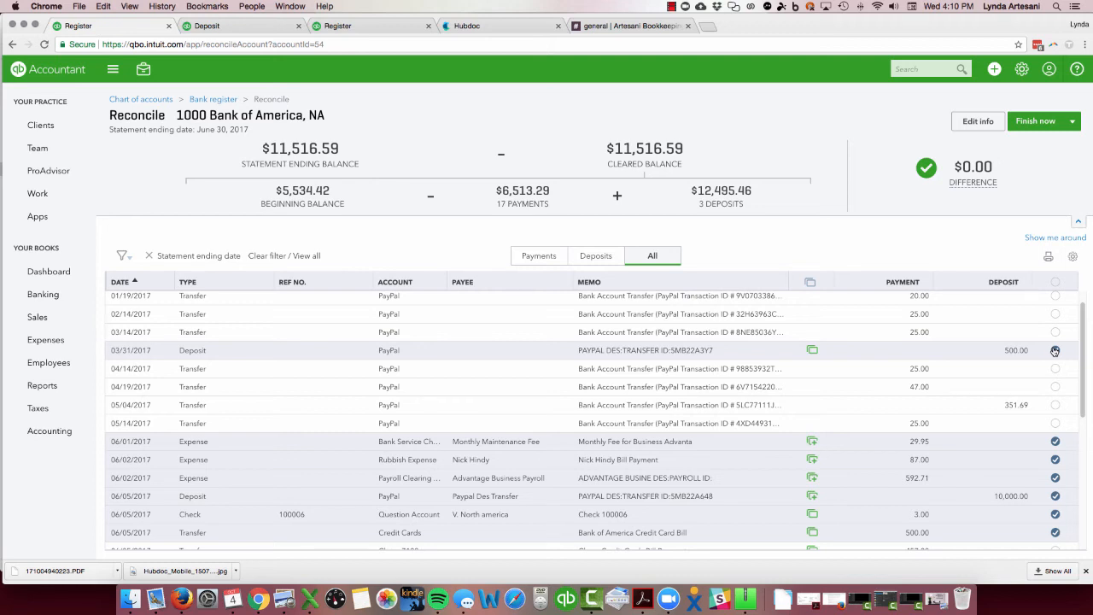
{"action": "left_click", "coordinate": [1055, 350]}
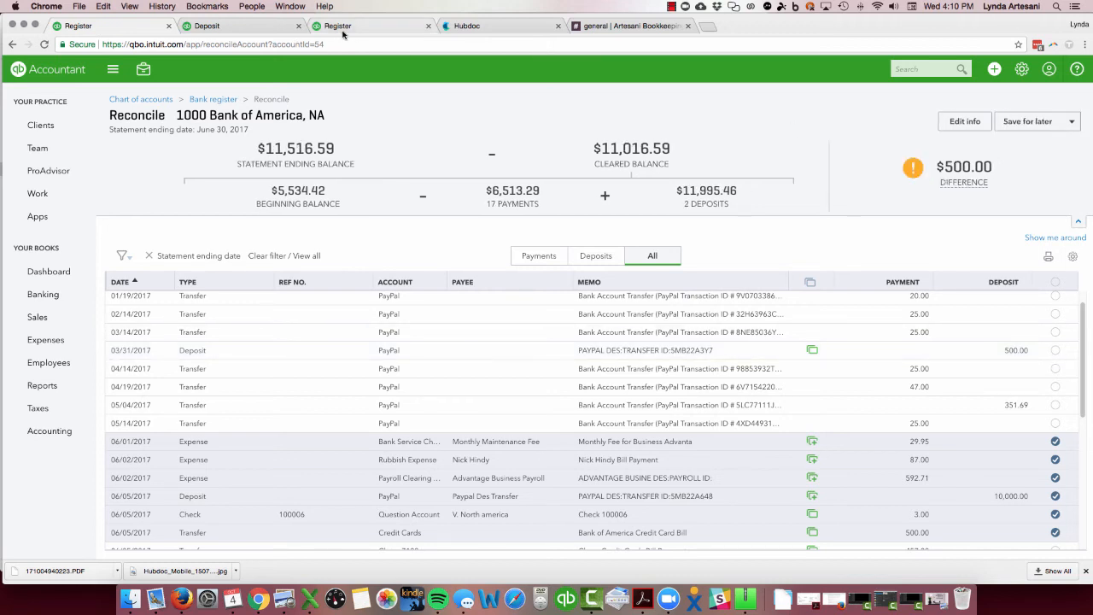
{"action": "mouse_move", "coordinate": [368, 29]}
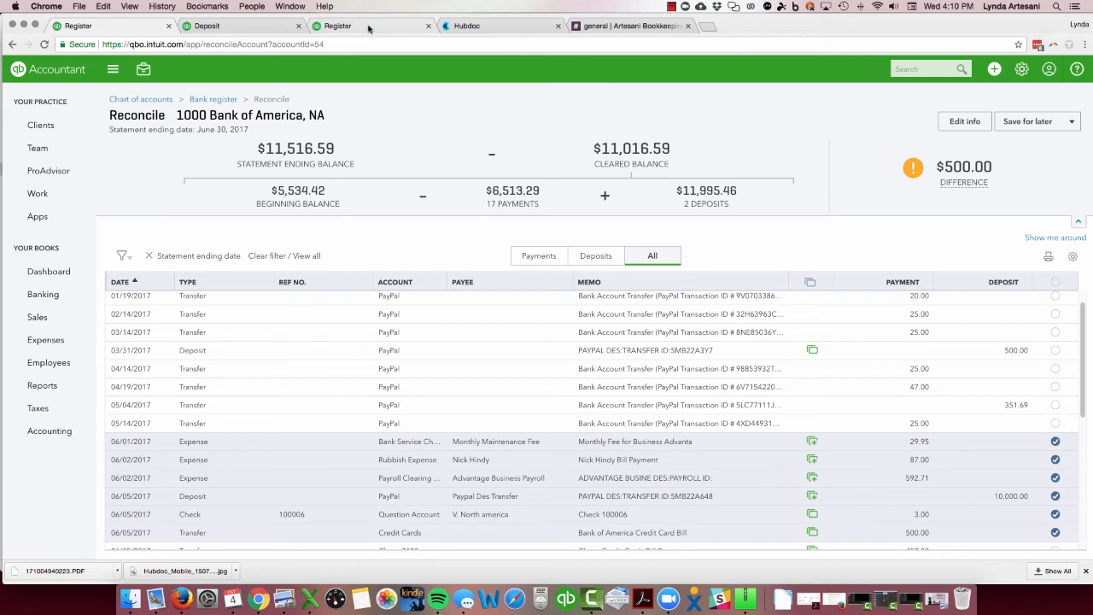
Step: In the register, set the 03/31 $500 PayPal deposit to R and save
{"action": "left_click", "coordinate": [213, 99]}
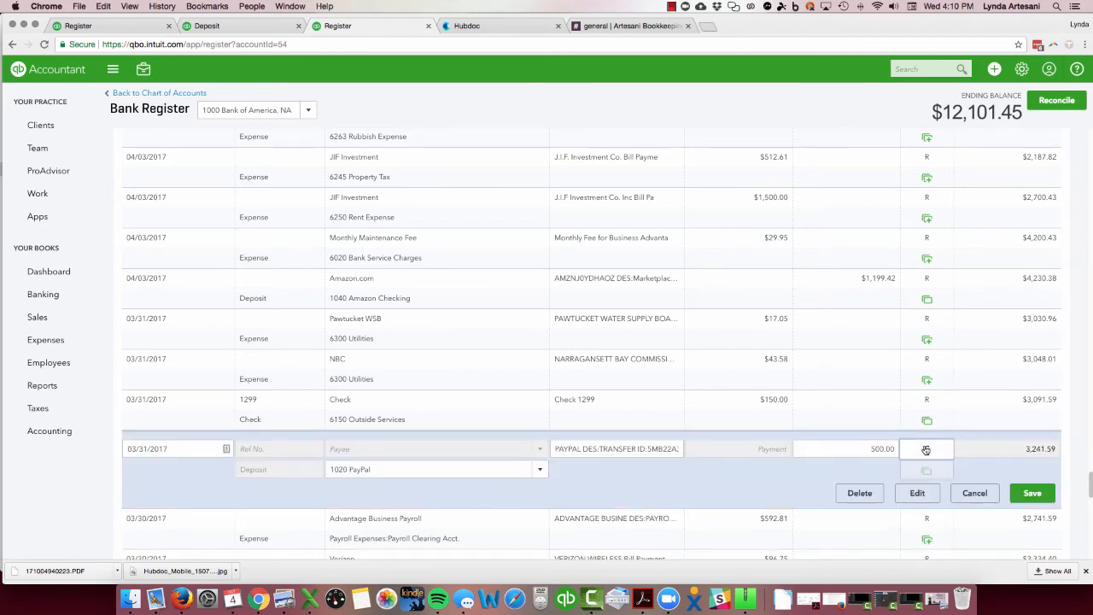
{"action": "left_click", "coordinate": [926, 448]}
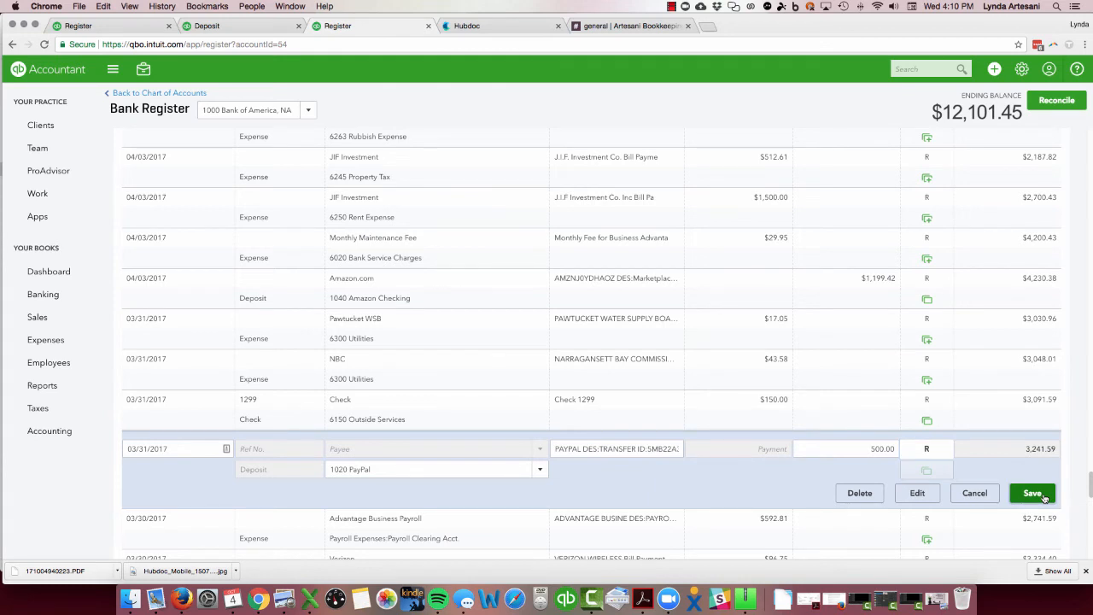
{"action": "left_click", "coordinate": [1031, 493]}
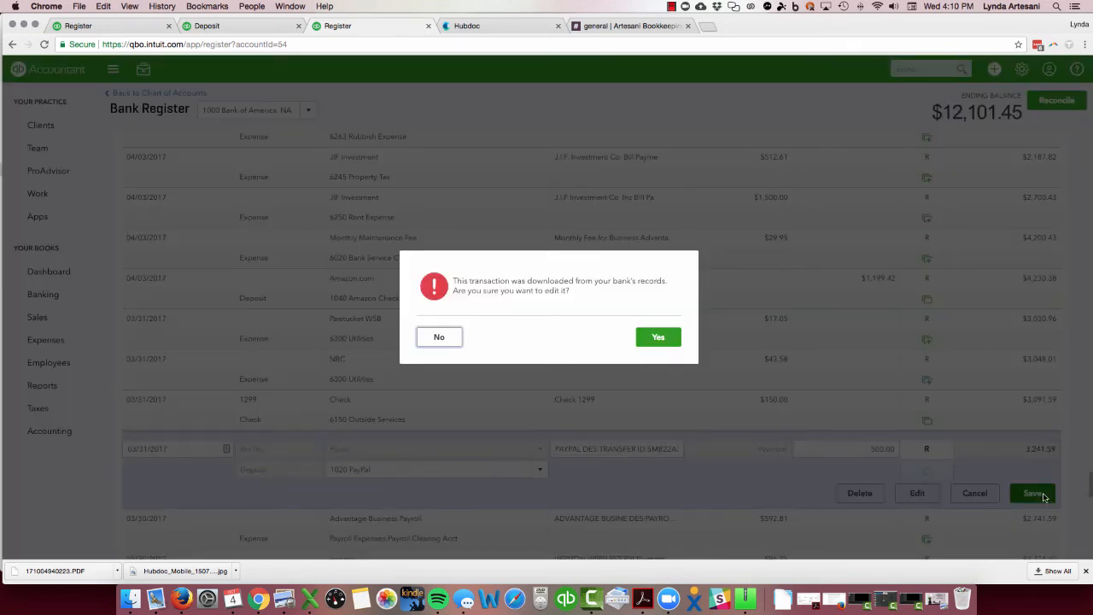
{"action": "mouse_move", "coordinate": [657, 336]}
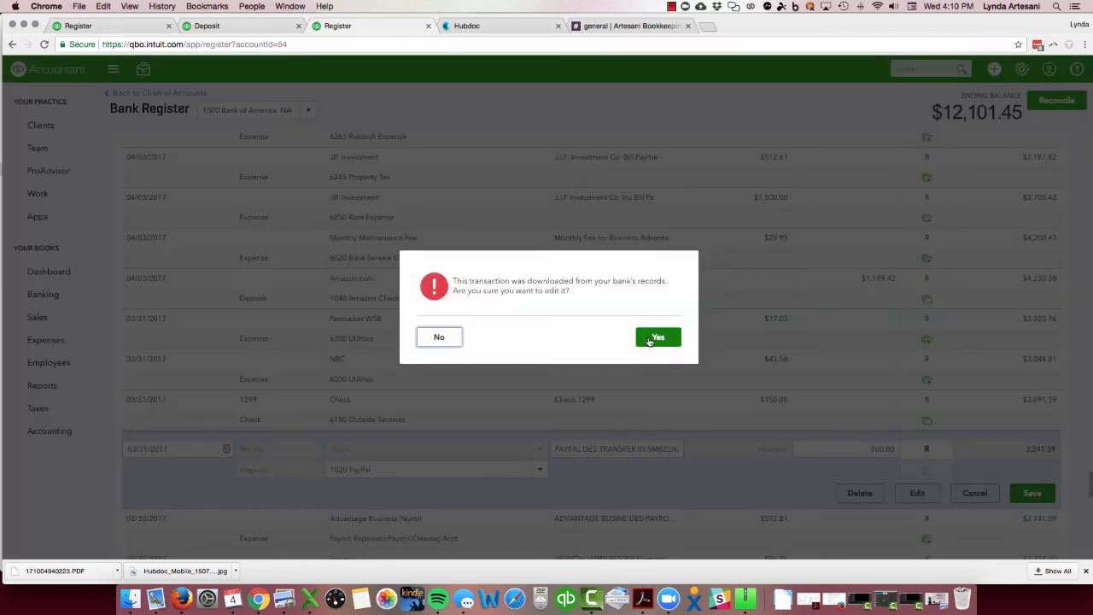
Step: Accept the downloaded-transaction and manual-reconcile warnings to save the $500 deposit
{"action": "left_click", "coordinate": [658, 336]}
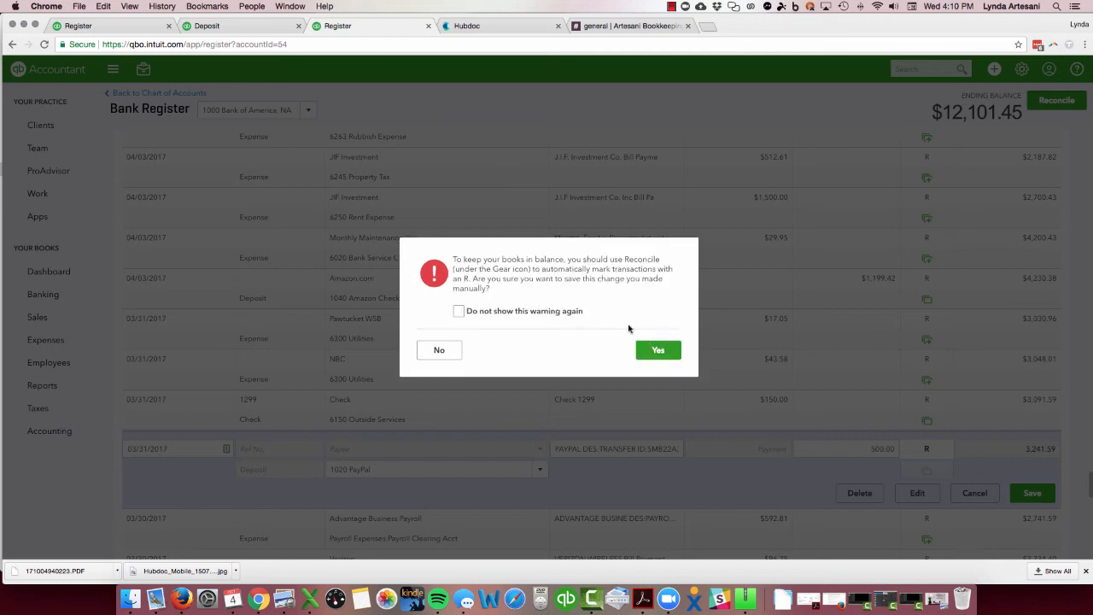
{"action": "mouse_move", "coordinate": [648, 271]}
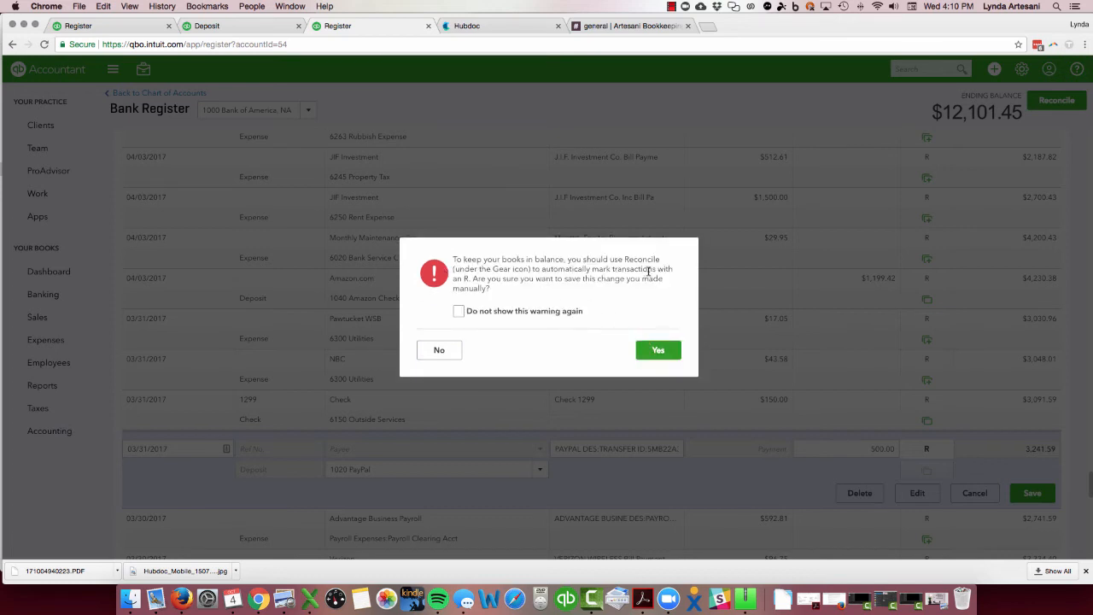
{"action": "mouse_move", "coordinate": [618, 297]}
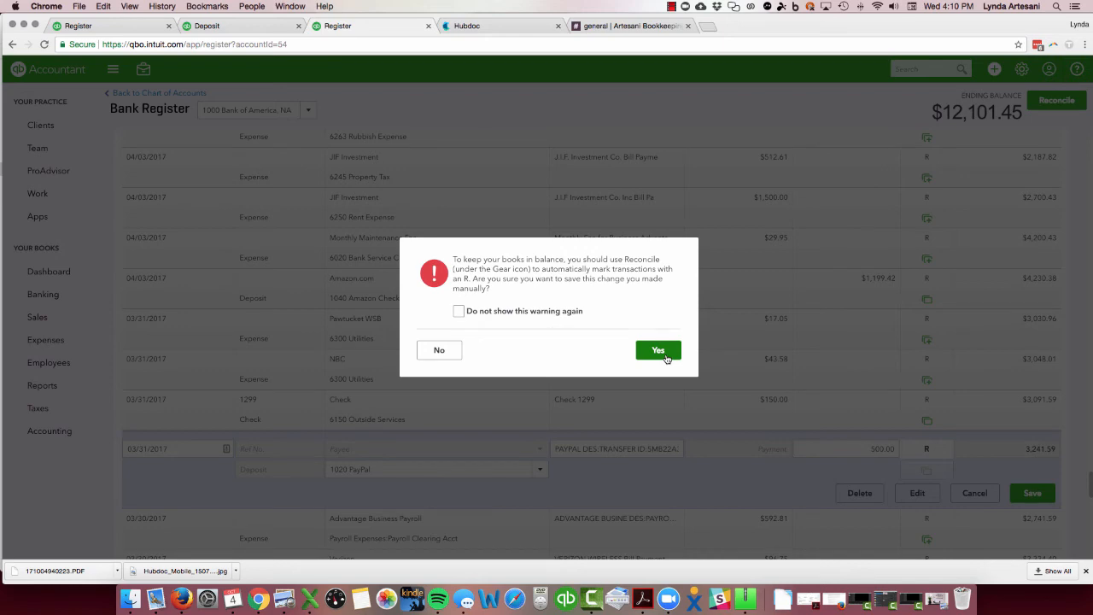
{"action": "left_click", "coordinate": [657, 350]}
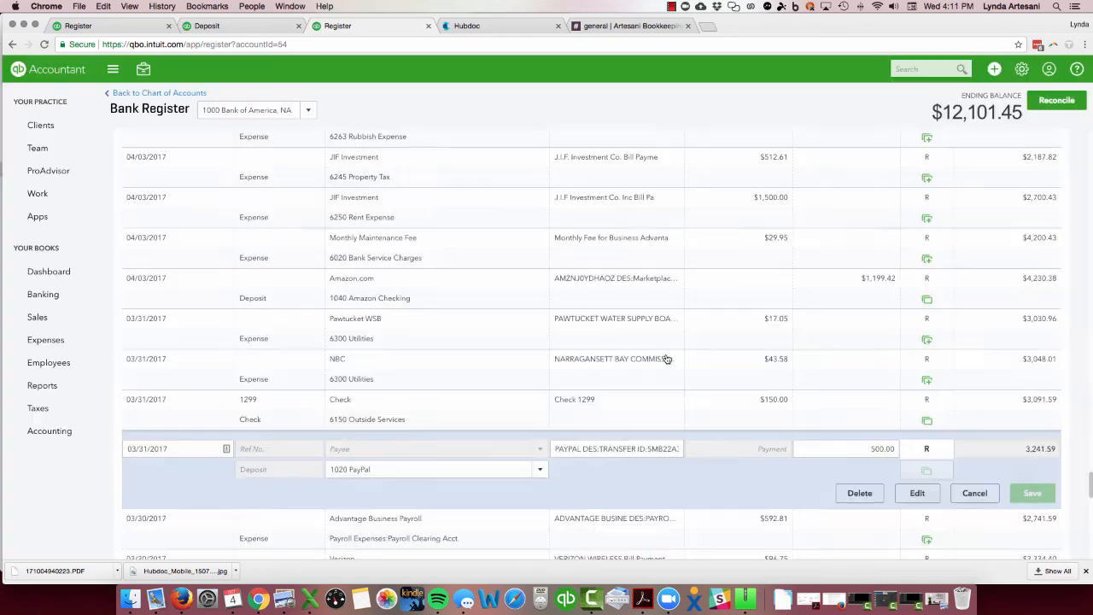
{"action": "left_click", "coordinate": [1032, 493]}
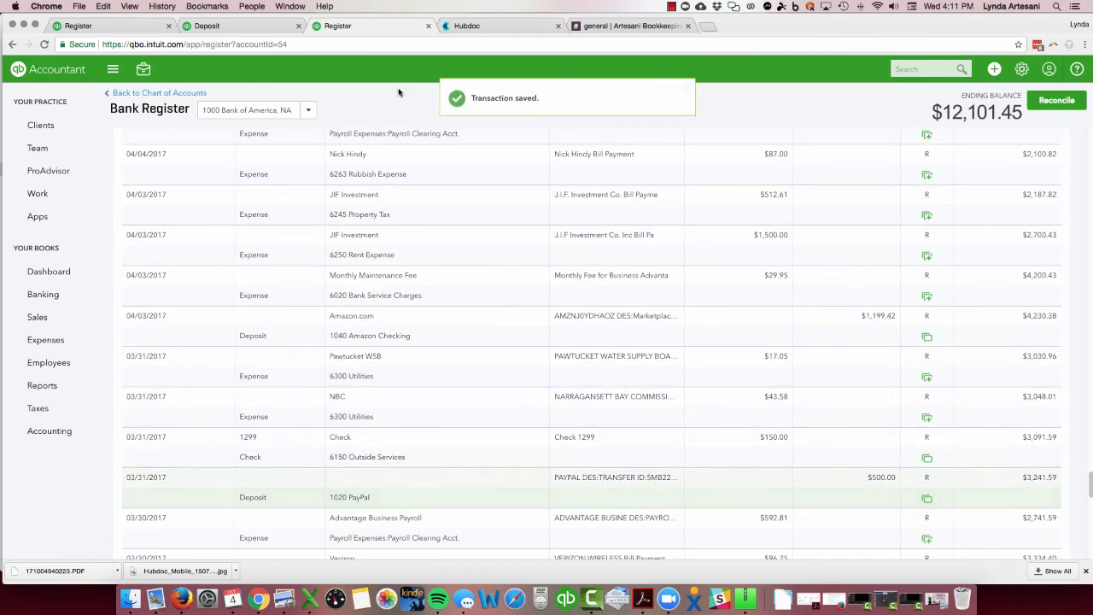
Step: Return to the Reconcile page, resume reconciling, and finish at a $0.00 difference
{"action": "left_click", "coordinate": [1056, 100]}
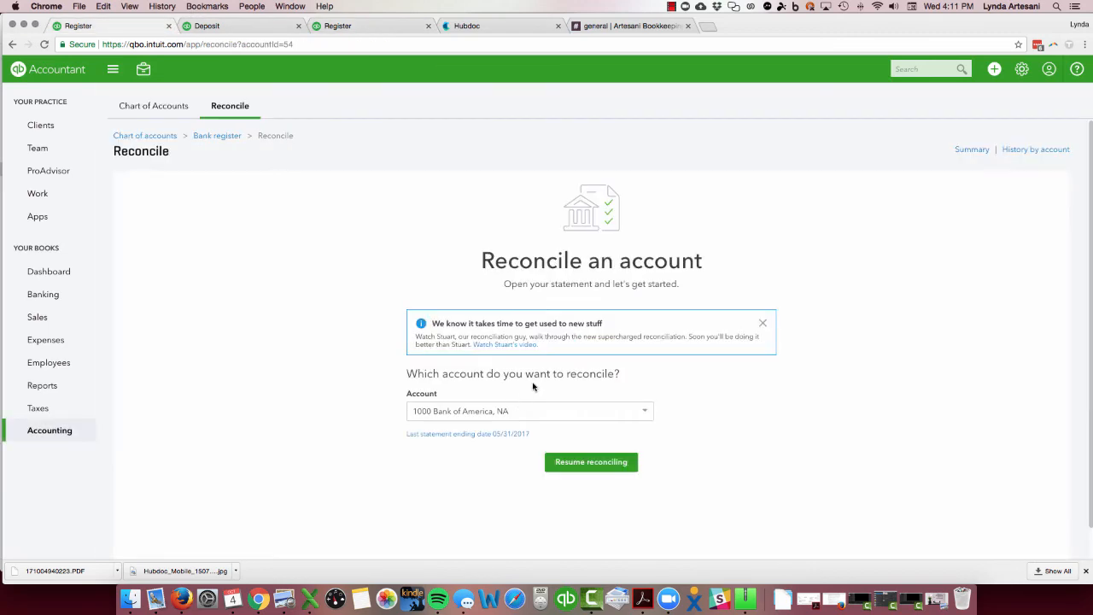
{"action": "mouse_move", "coordinate": [704, 323]}
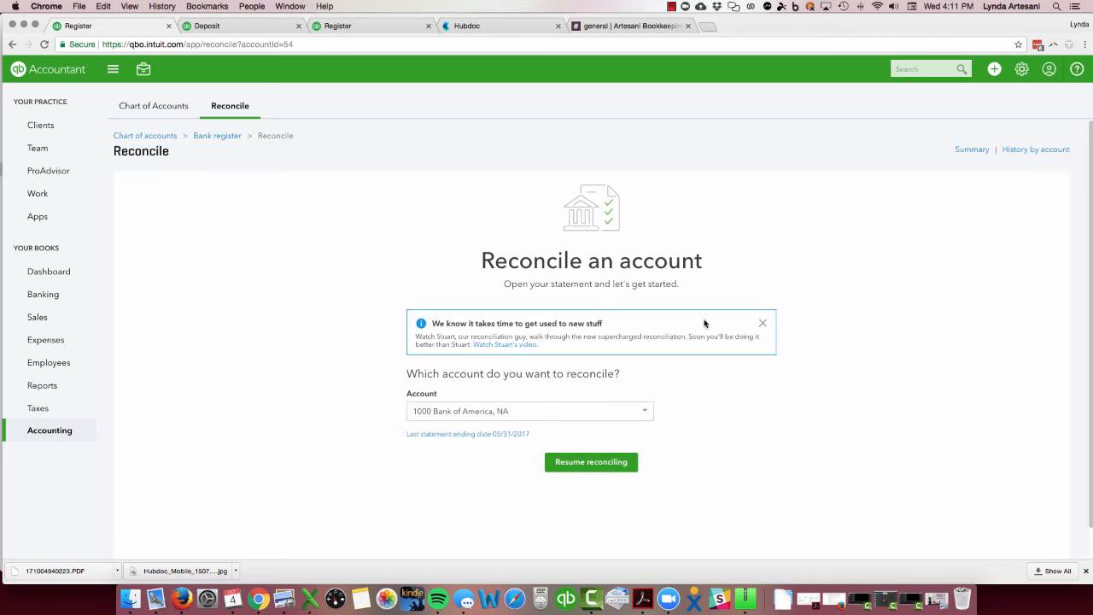
{"action": "left_click", "coordinate": [762, 323]}
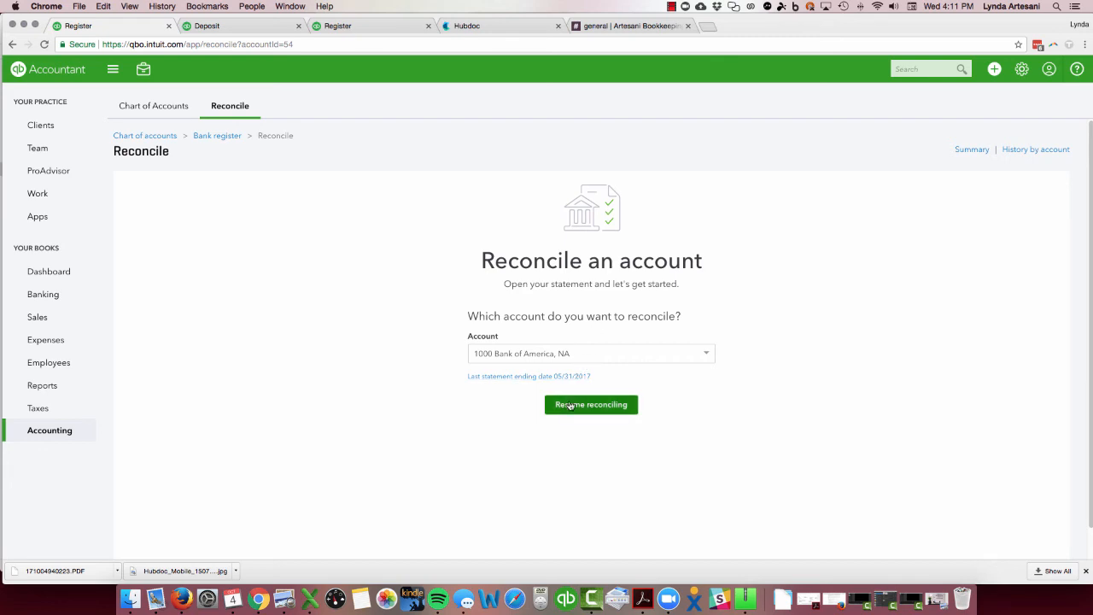
{"action": "left_click", "coordinate": [590, 404]}
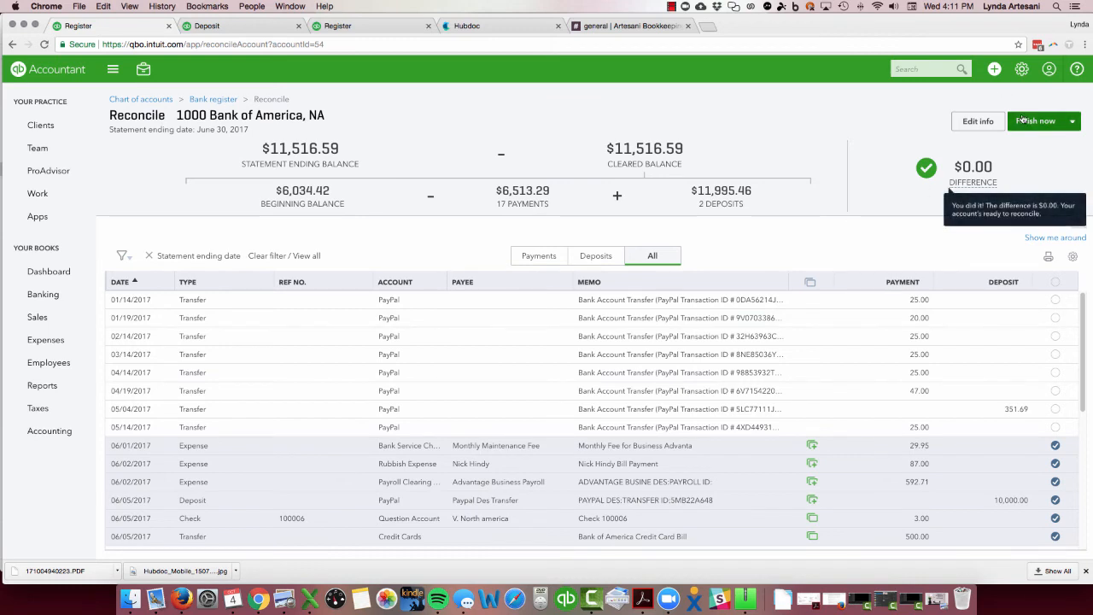
{"action": "left_click", "coordinate": [1038, 121]}
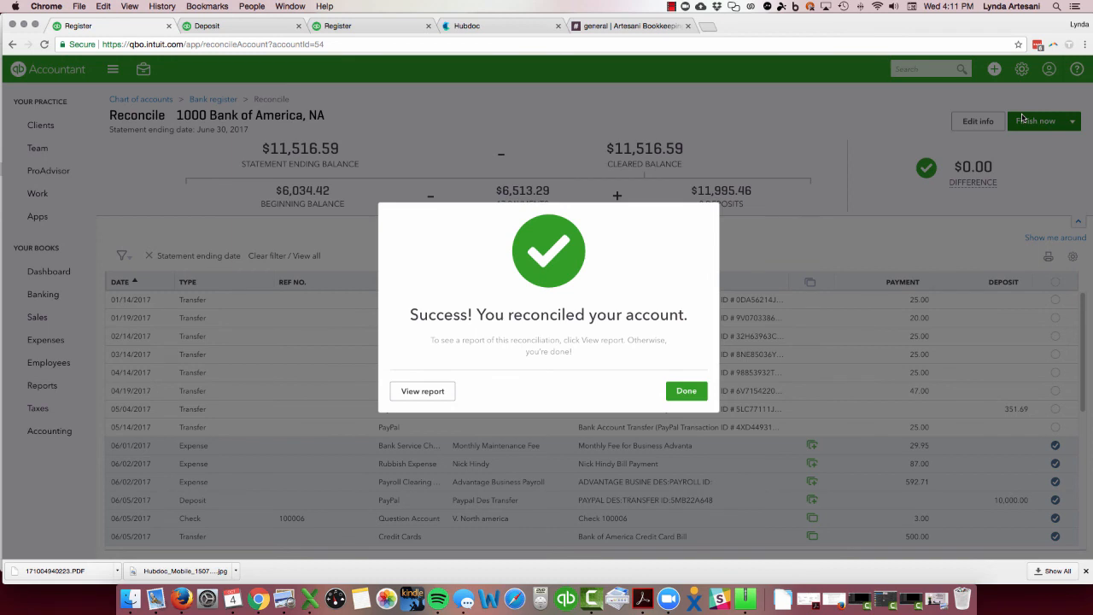
{"action": "mouse_move", "coordinate": [990, 148]}
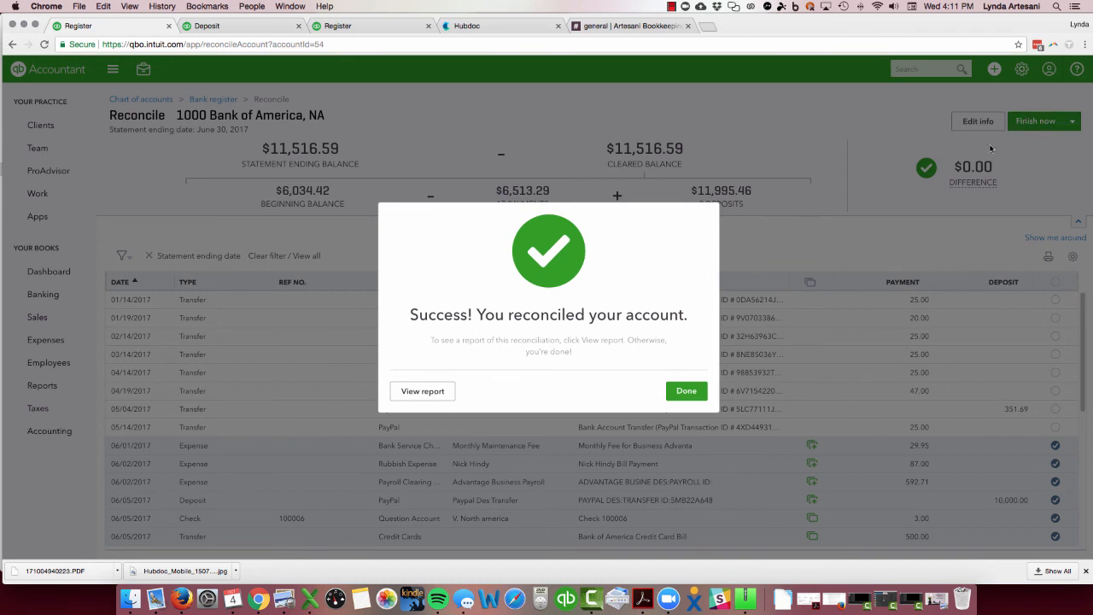
Step: Close the success message and open the Artesani Bookkeeping Online Tutorials title image
{"action": "left_click", "coordinate": [686, 390]}
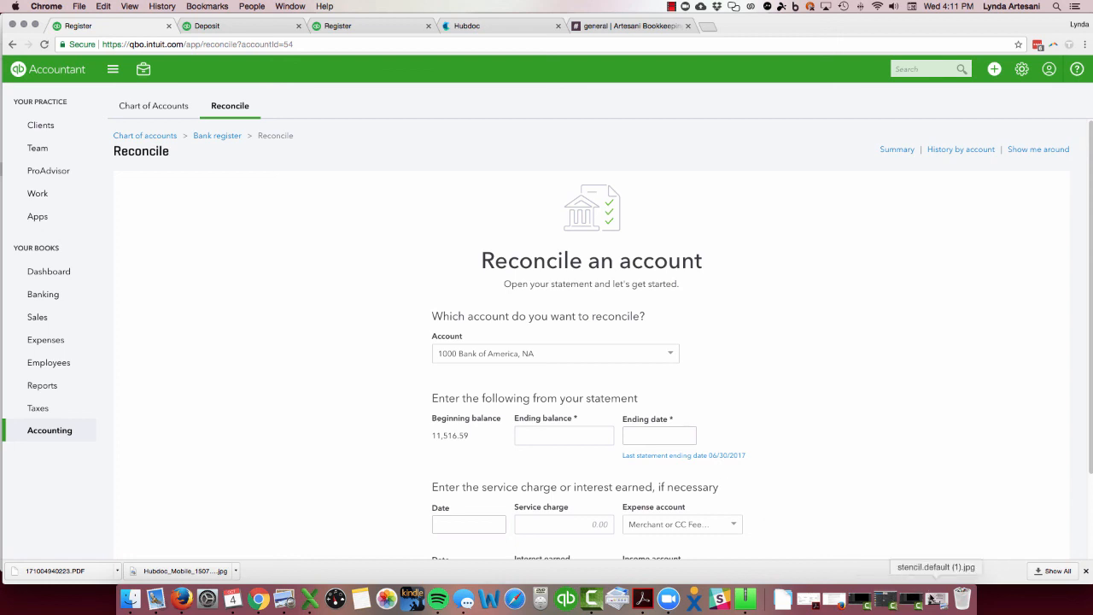
{"action": "left_click", "coordinate": [936, 567]}
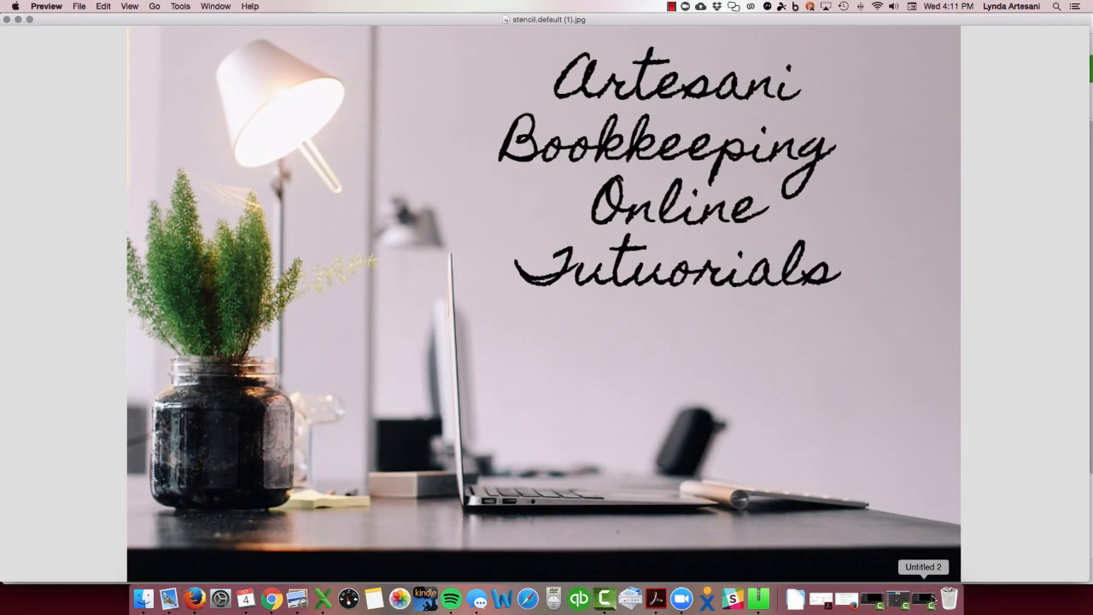